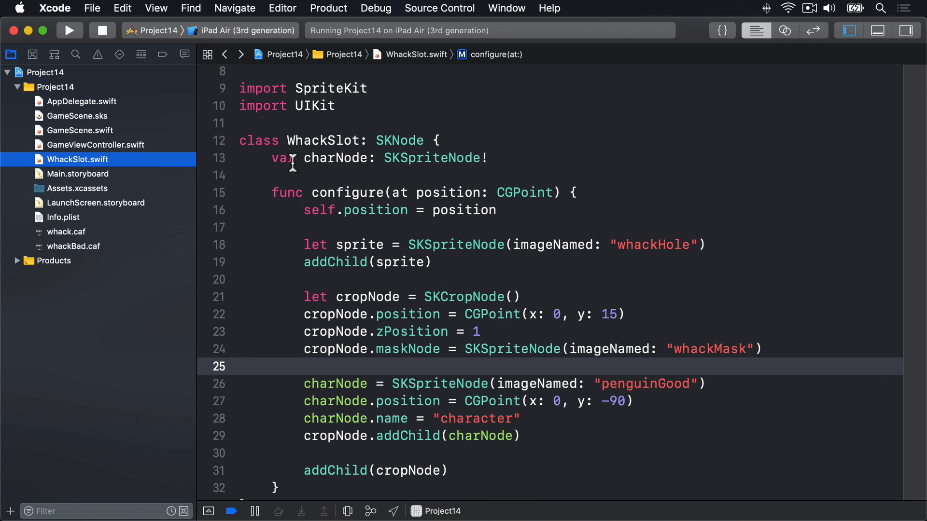
# - Declare 'var isVisible = false' and 'var isHit = false' below charNode in WhackSlot
pyautogui.write('v')
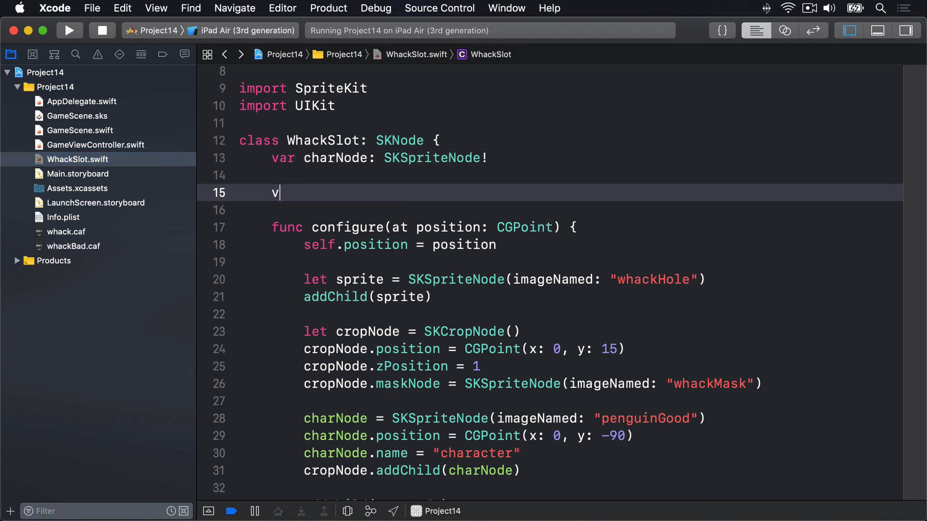
pyautogui.write('ar isVisible = false')
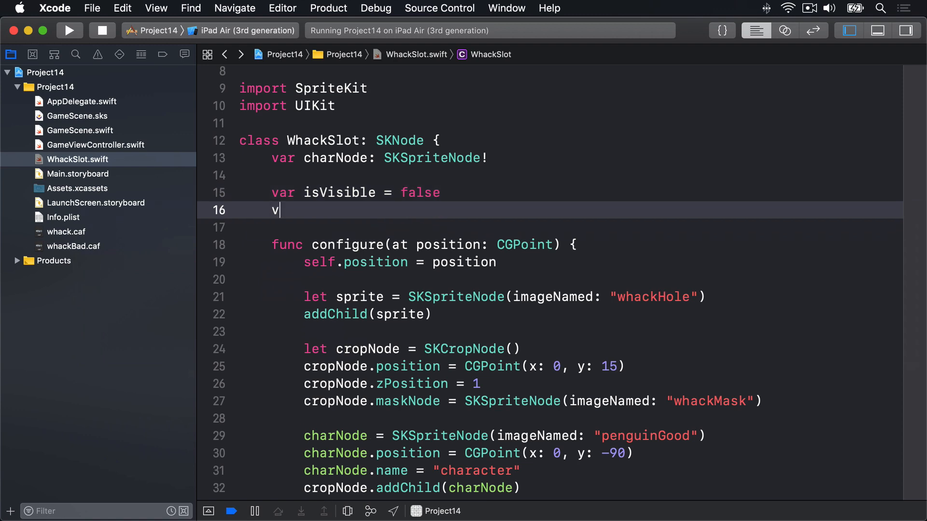
pyautogui.write('ar isHit = f')
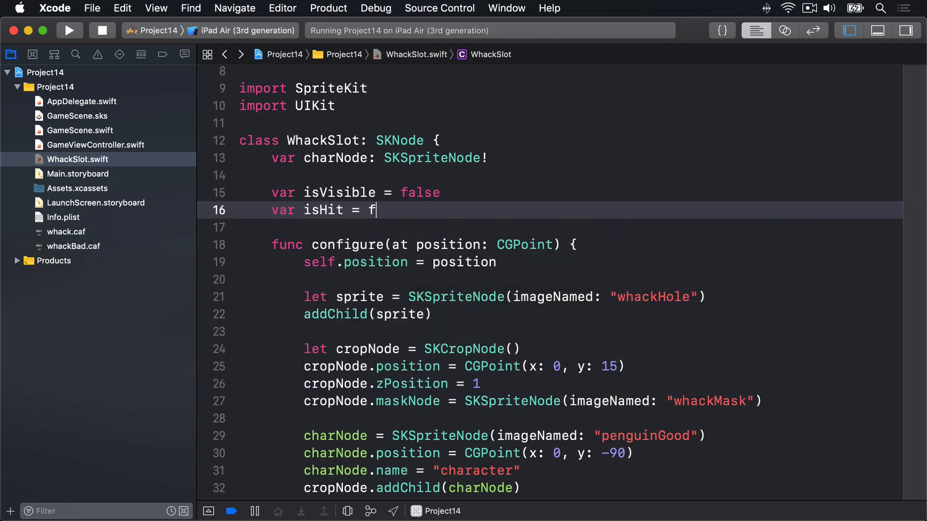
pyautogui.write('alse')
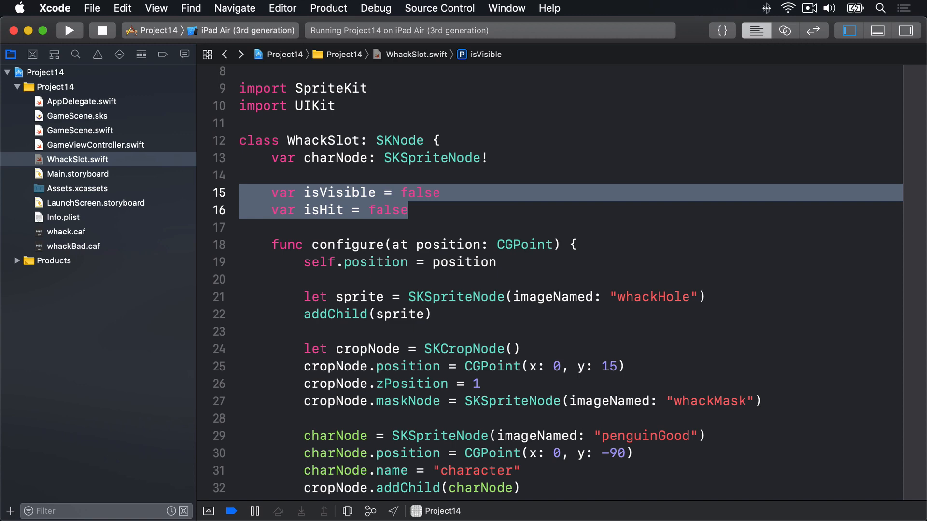
# - Start func show(hideTime: Double) with an early return when isVisible is true
pyautogui.scroll(-3)
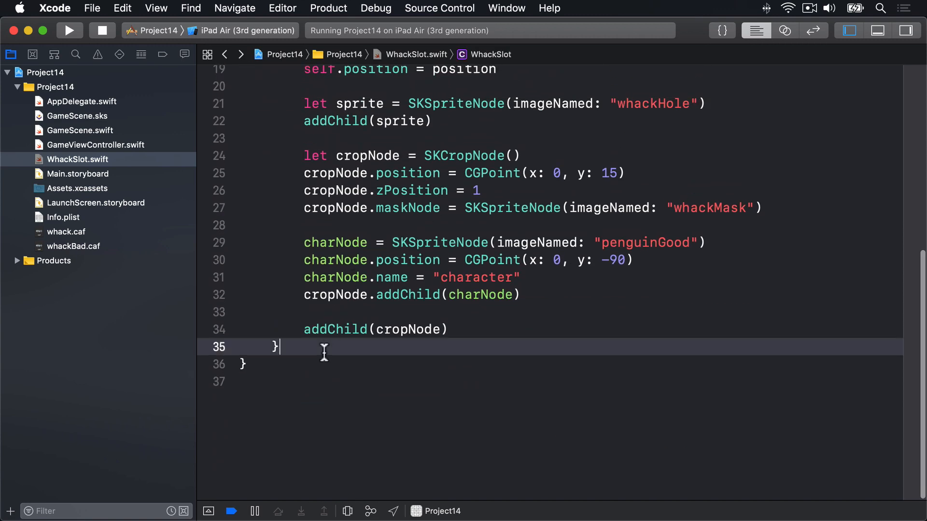
pyautogui.write('func show')
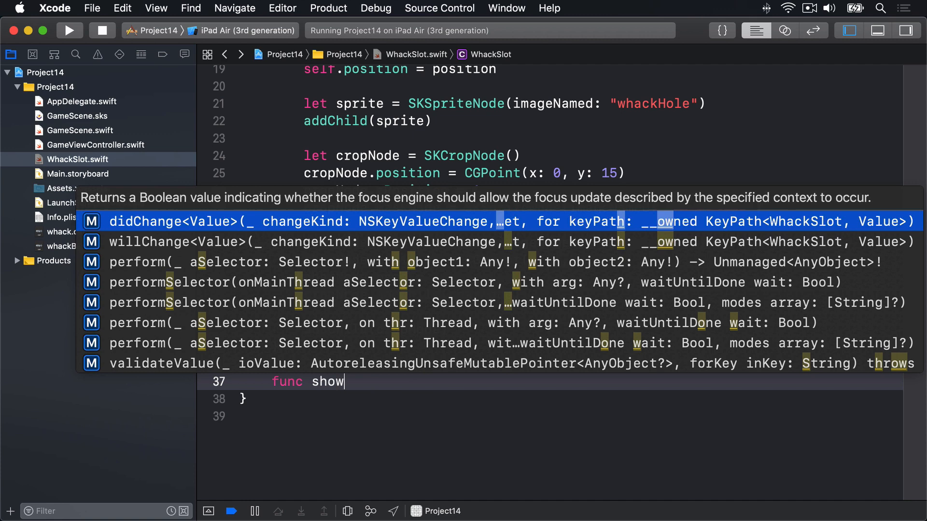
pyautogui.write('(hideTime:')
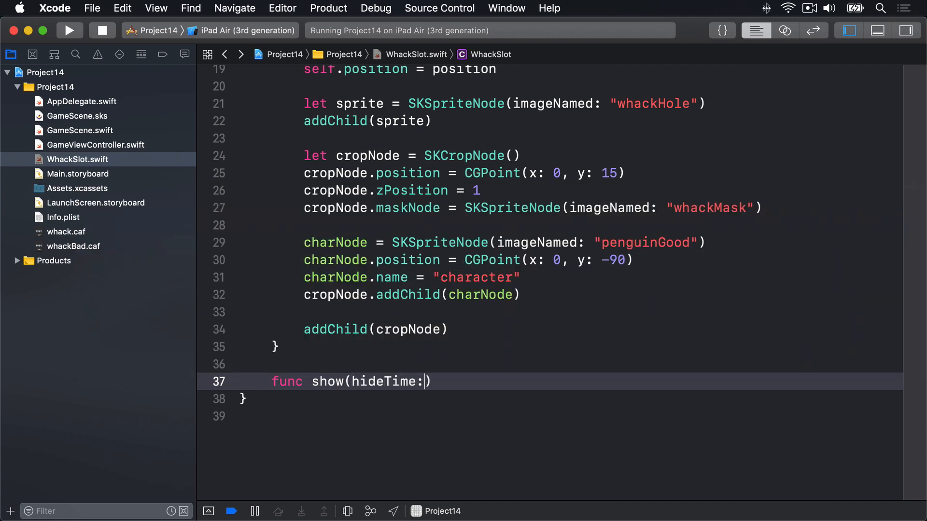
pyautogui.write('Double) {')
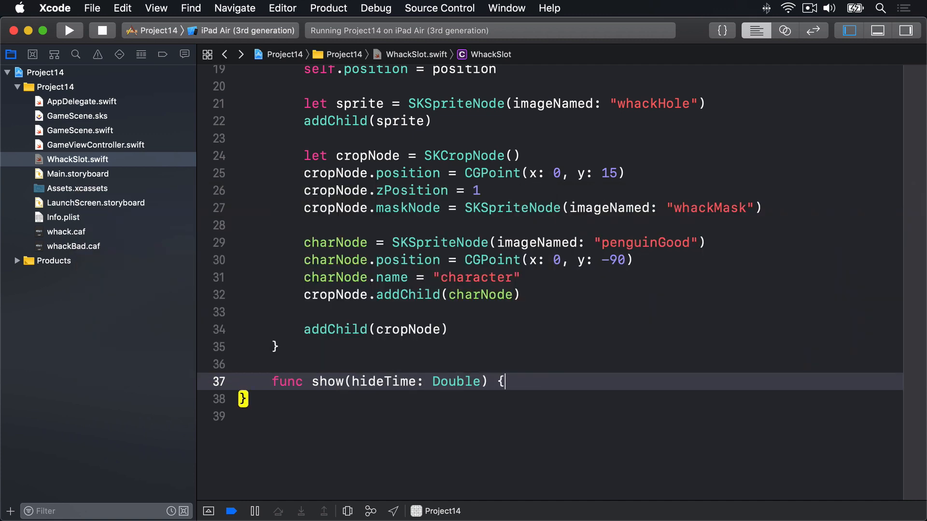
pyautogui.write('if i')
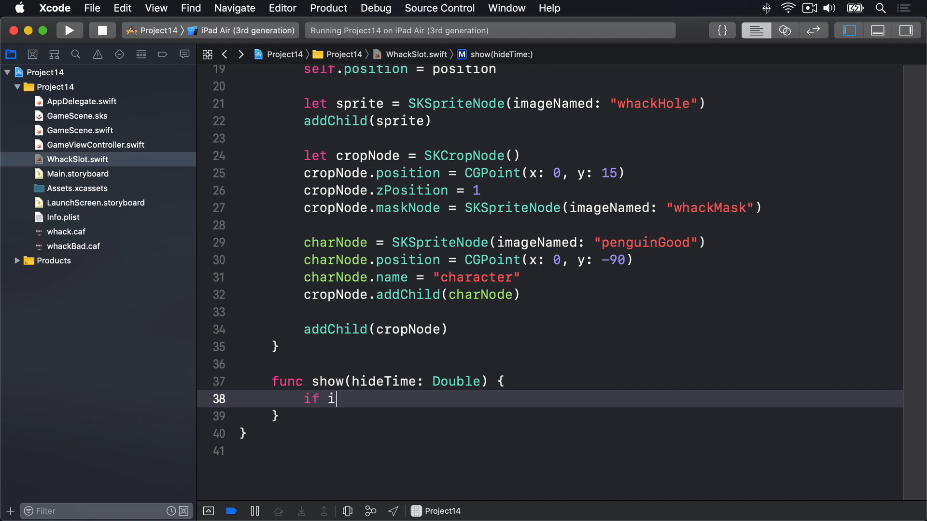
pyautogui.write('sVisible {')
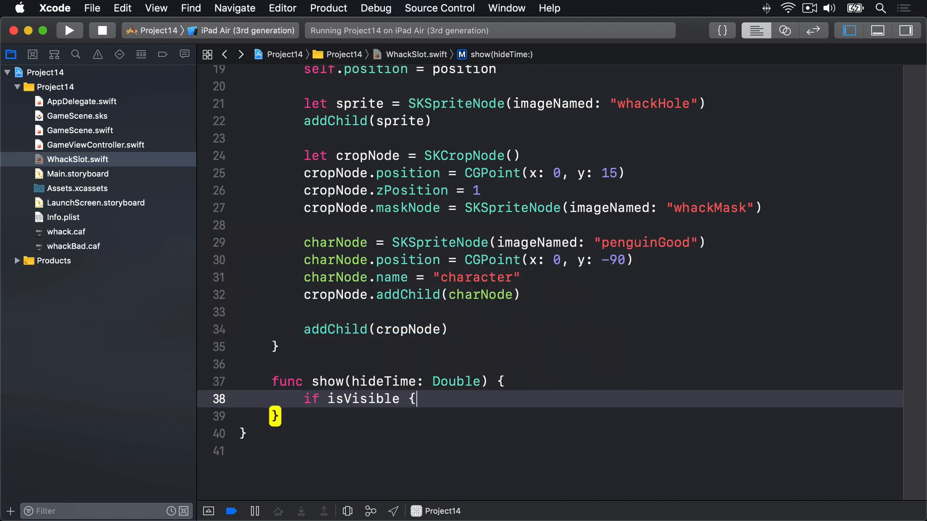
pyautogui.write('return }')
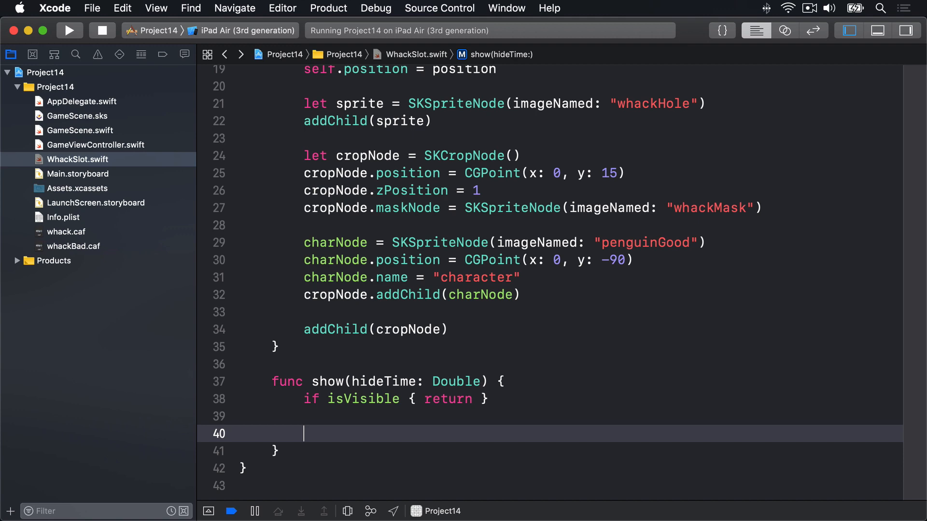
# - Move charNode up 80 over 0.05 seconds with SKAction.moveBy and set isVisible true, isHit false
pyautogui.write('carH')
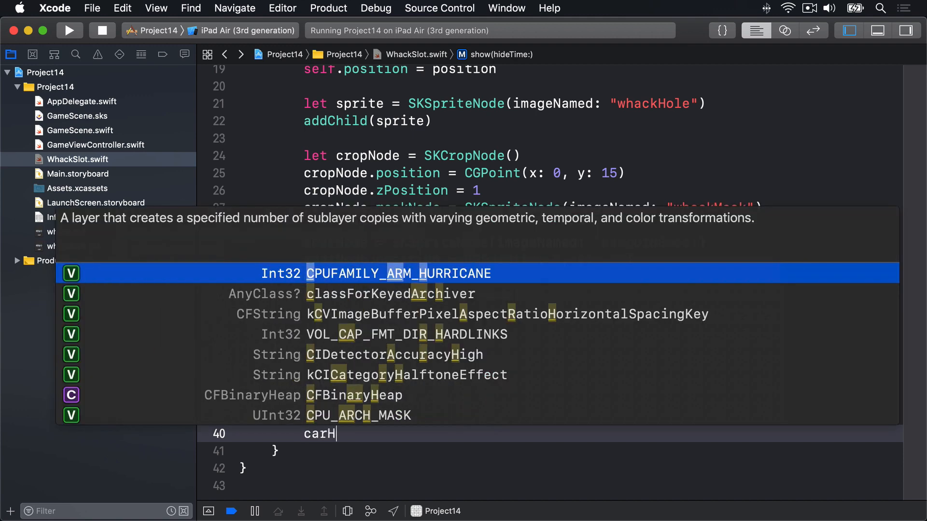
pyautogui.write('ode.run(')
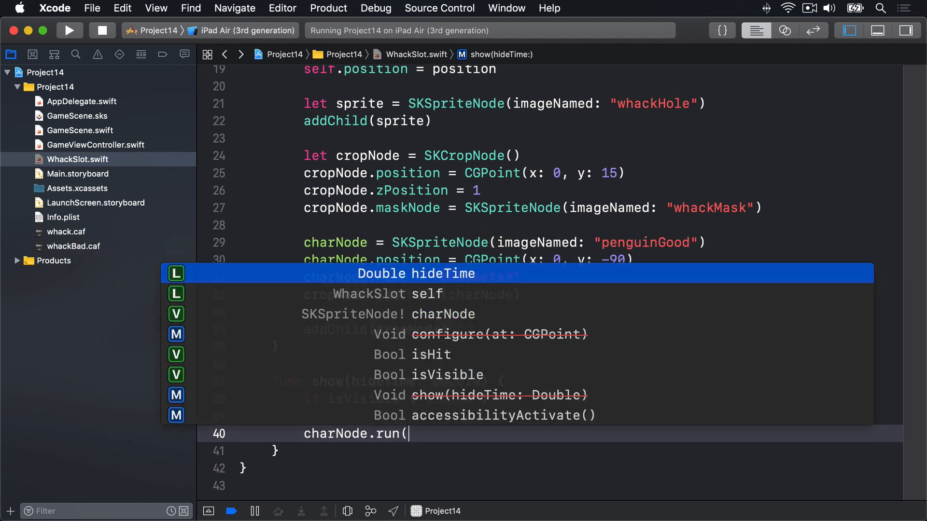
pyautogui.write('SKAction.move)')
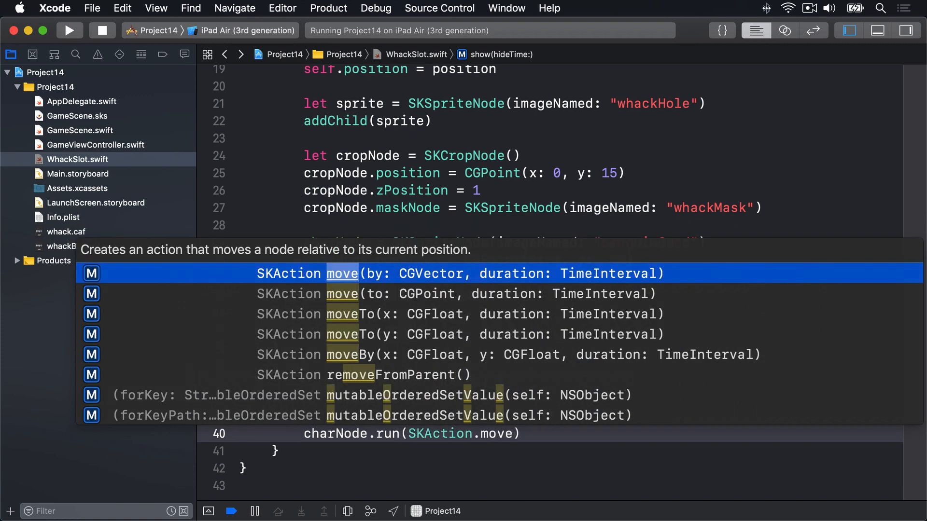
pyautogui.press('down')
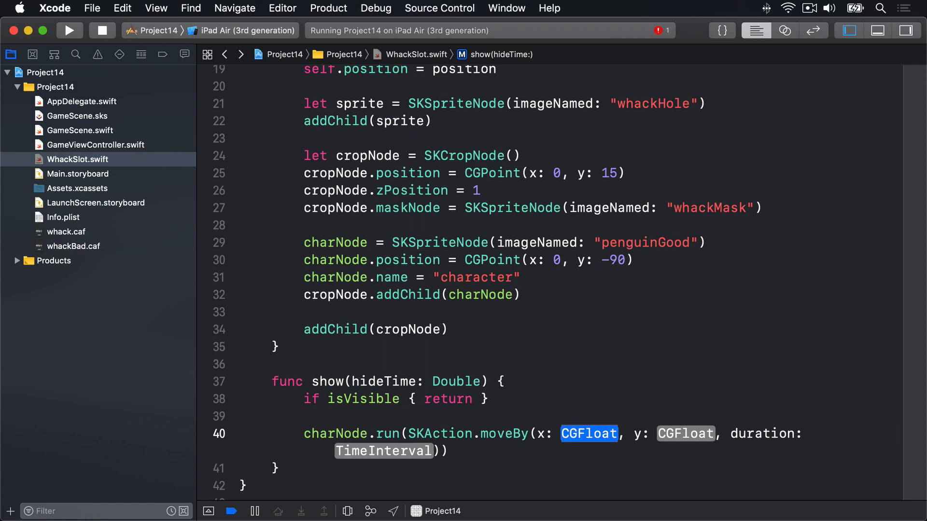
pyautogui.write('0')
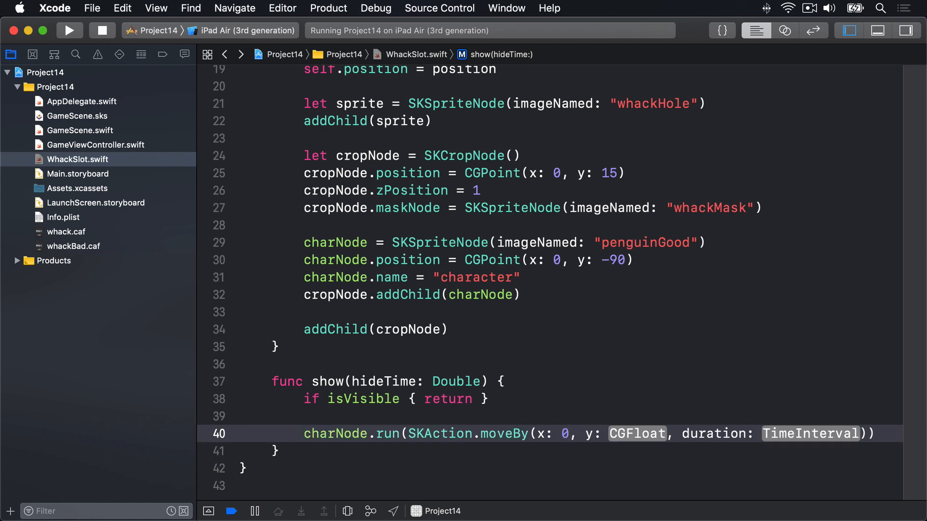
pyautogui.write('80')
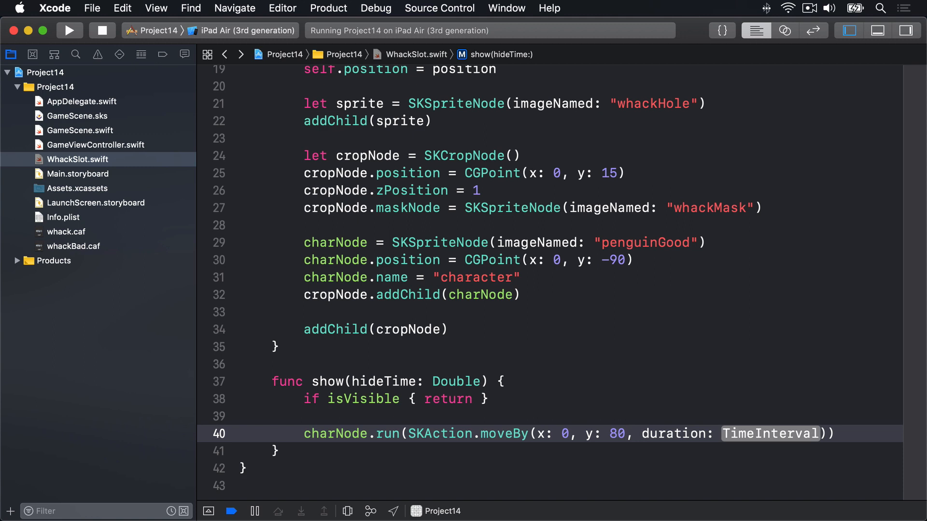
pyautogui.write('0.05')
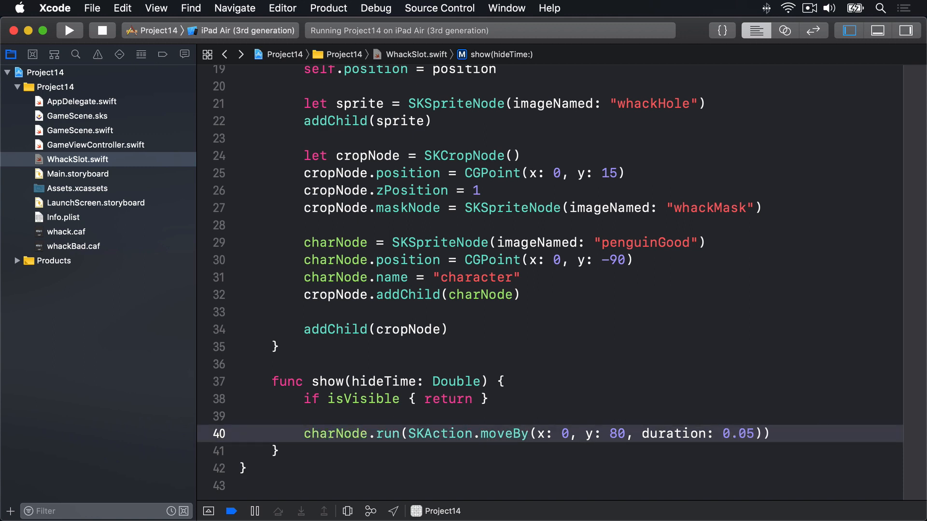
pyautogui.write('isVisible = true')
pyautogui.write('isHit = false')
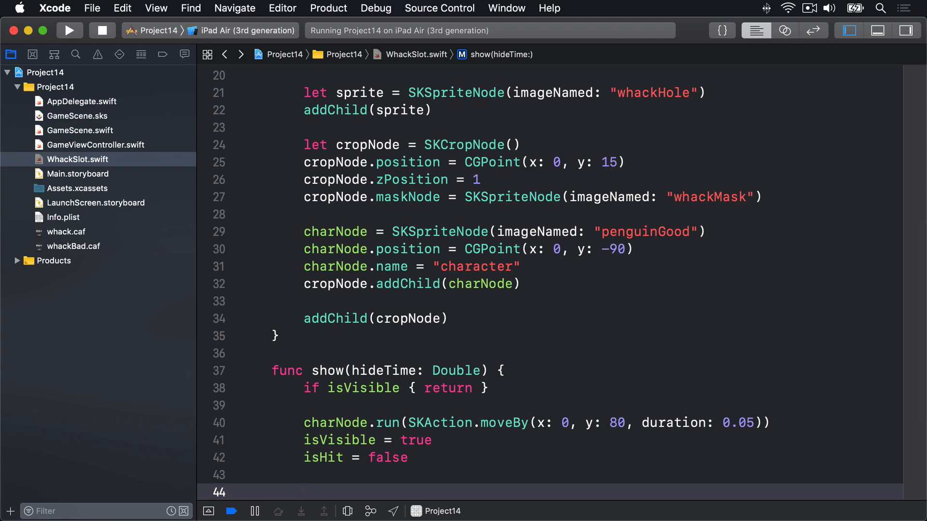
# - Add the one-in-three branch 'if Int.random(in: 0...2) == 0' to show(hideTime:)
pyautogui.write('if Int.random(in:')
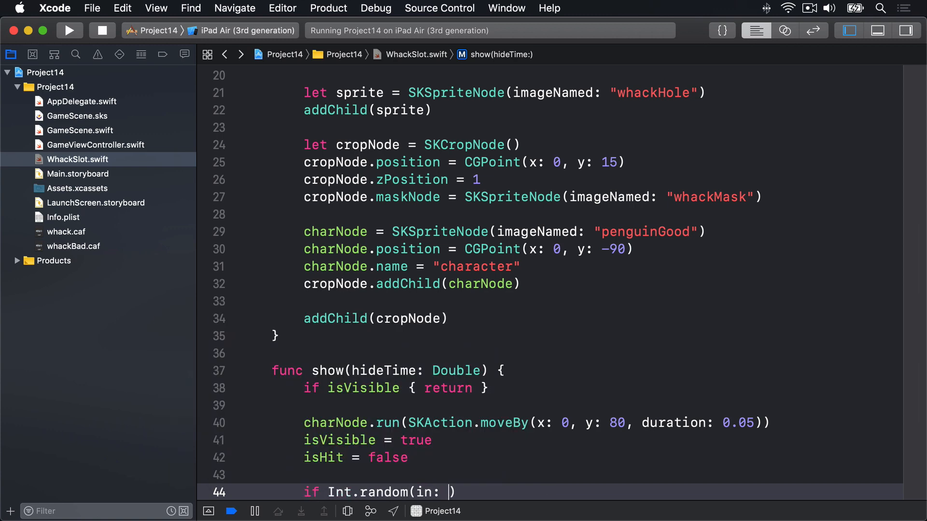
pyautogui.write('0...2')
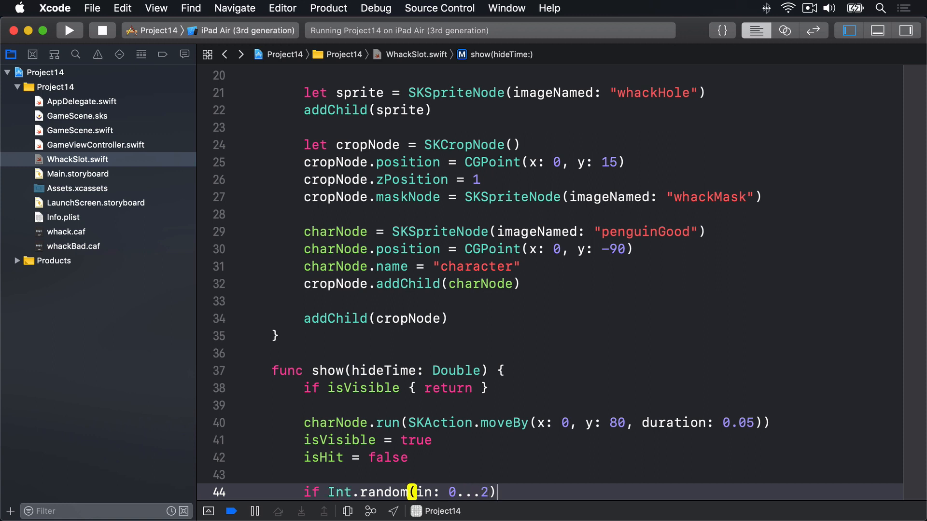
pyautogui.write('== 0 {')
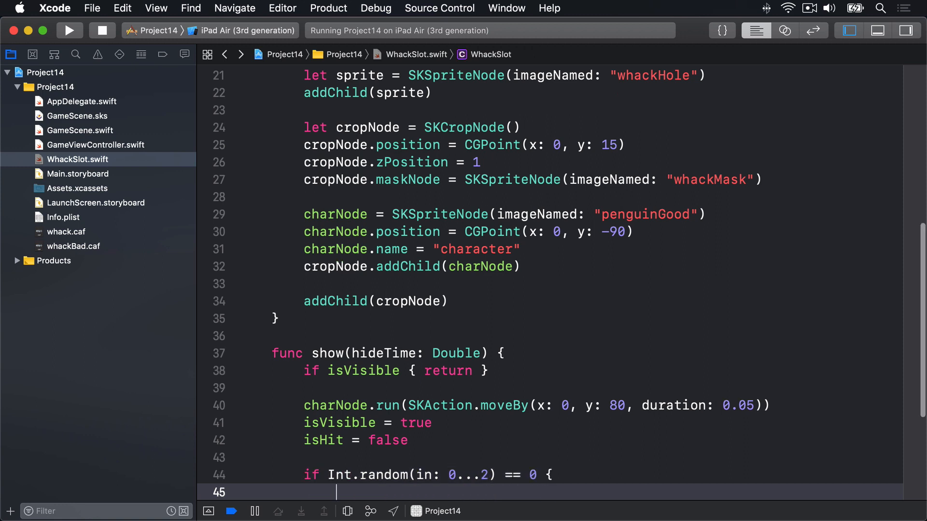
pyautogui.click(377, 353)
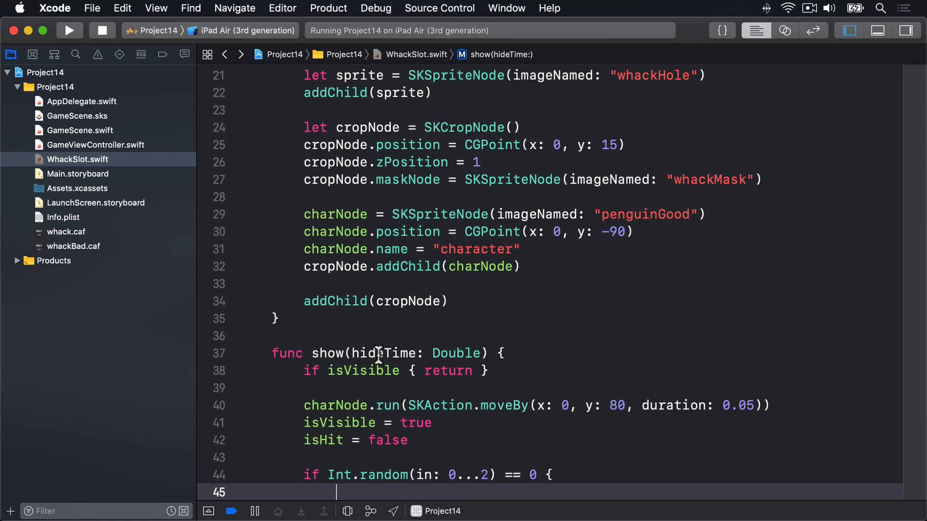
# - Set penguinGood texture and name charFriend, with an else using penguinEvil and charEnemy
pyautogui.write('cha')
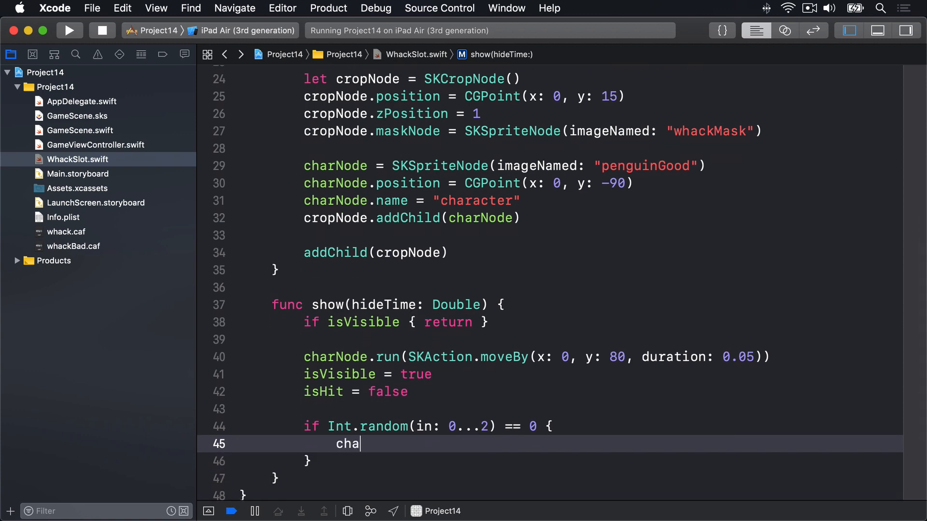
pyautogui.write('rNode.text = SKTexture')
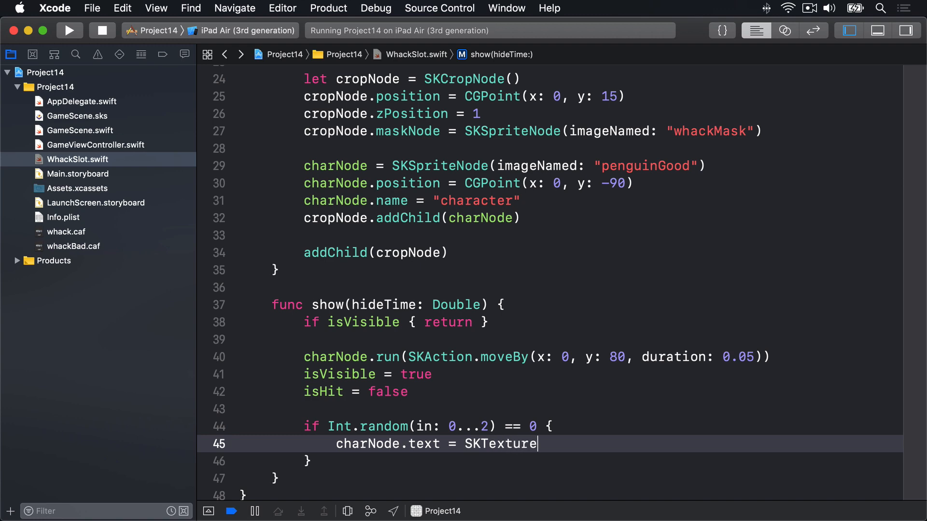
pyautogui.write('(imageNamed: "penguinGood')
pyautogui.write('charNode.nam')
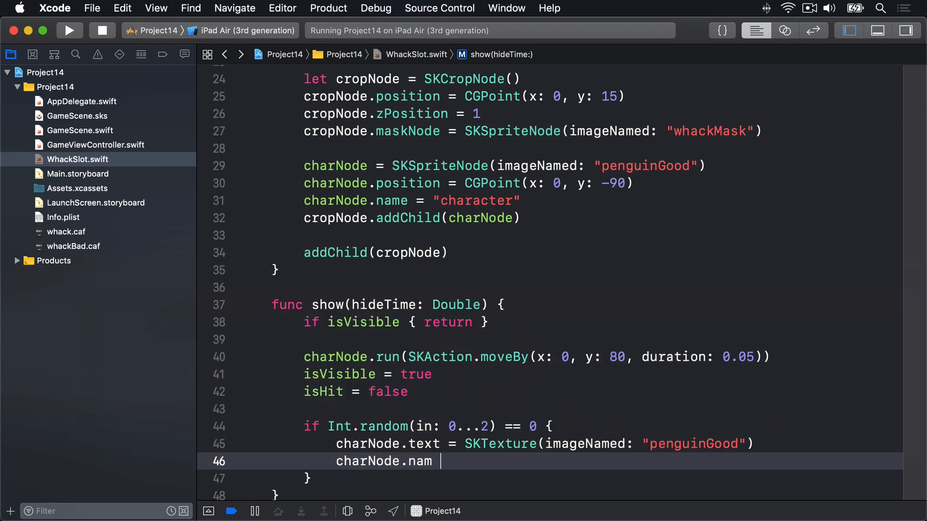
pyautogui.write('e = "char"')
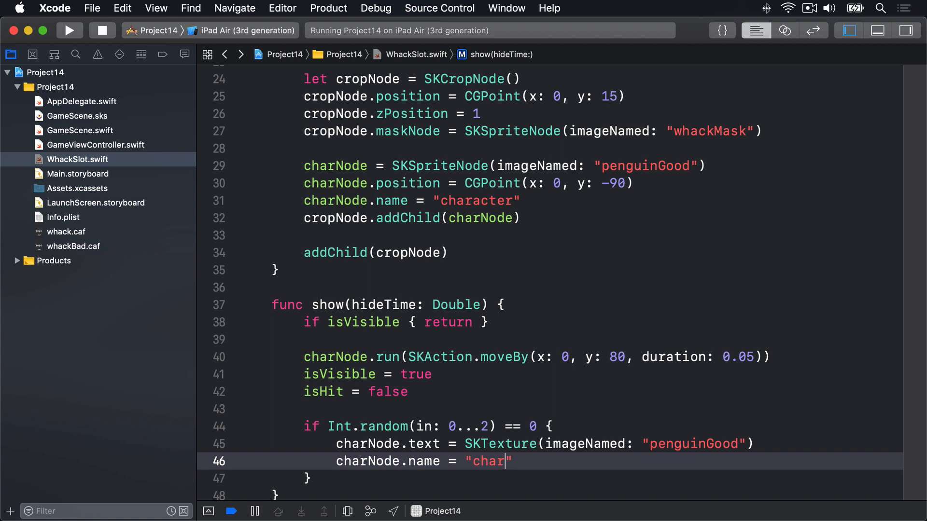
pyautogui.write('Friend')
pyautogui.click(549, 479)
pyautogui.write(' else {')
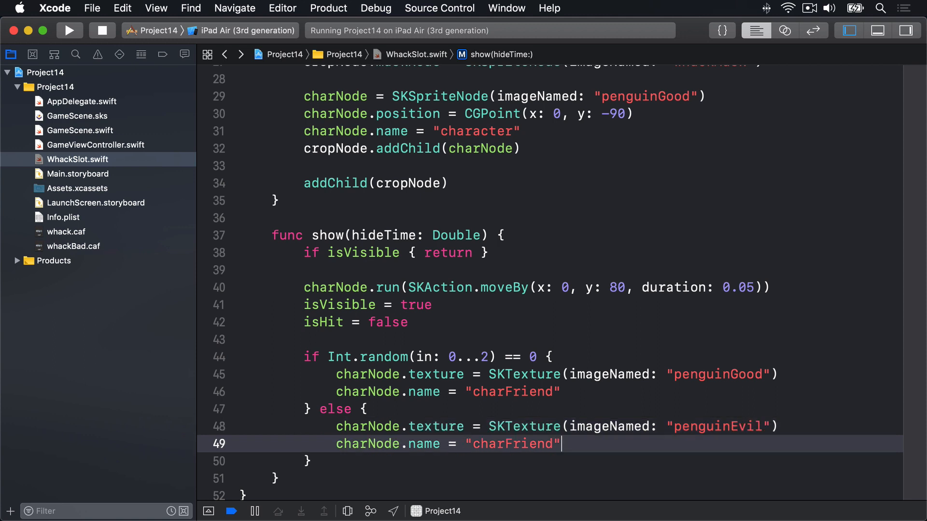
pyautogui.doubleClick(529, 444)
pyautogui.write('Enemy')
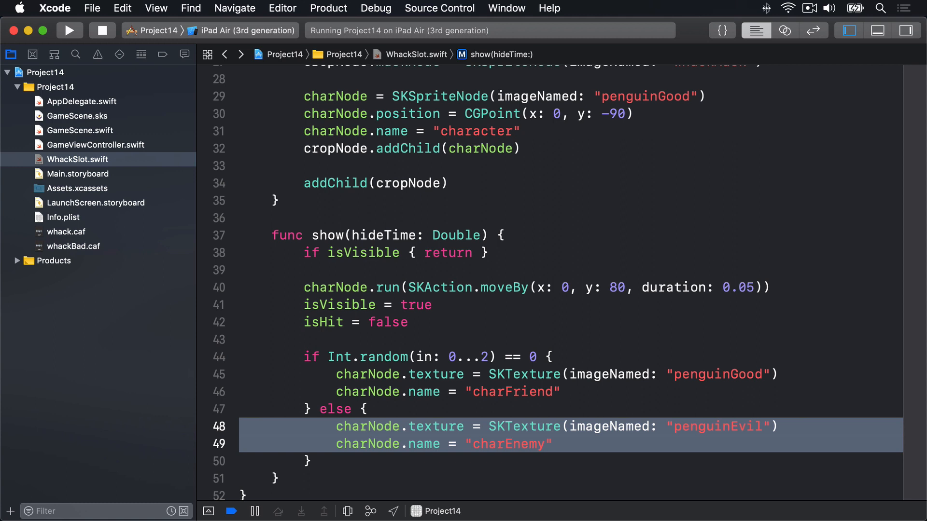
pyautogui.click(352, 235)
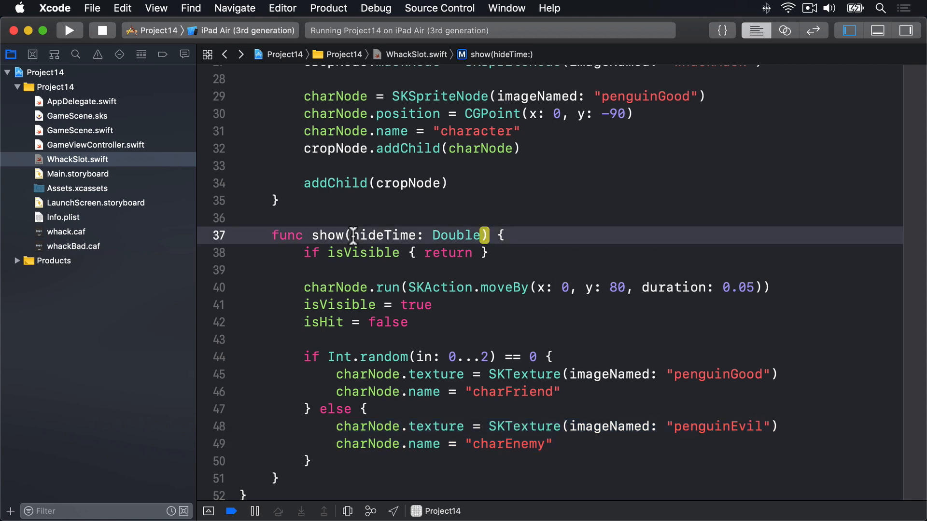
# - Highlight the hideTime parameter and show name, then switch to GameScene.swift
pyautogui.doubleClick(388, 235)
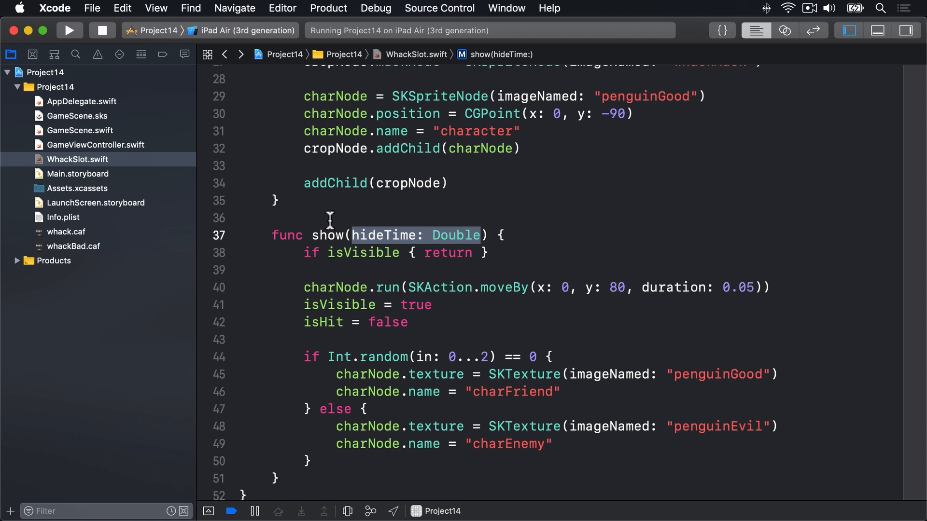
pyautogui.doubleClick(327, 235)
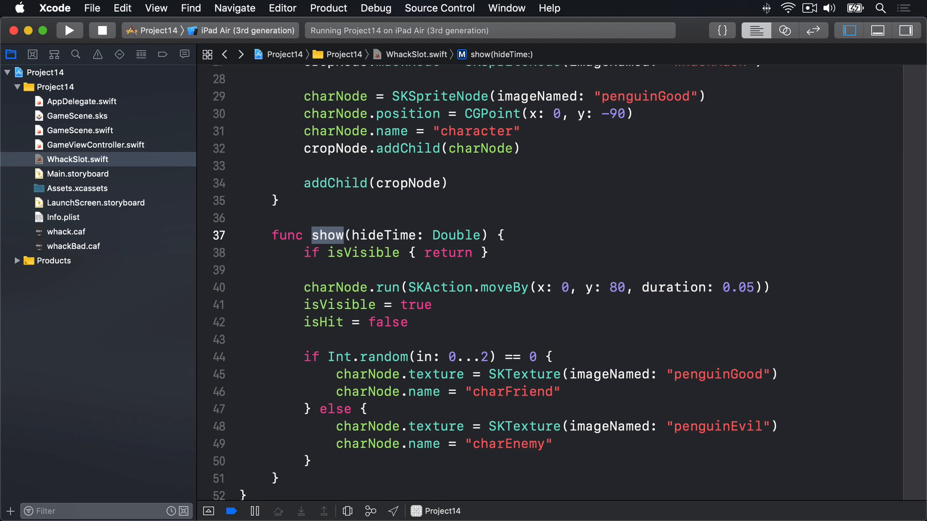
pyautogui.click(77, 159)
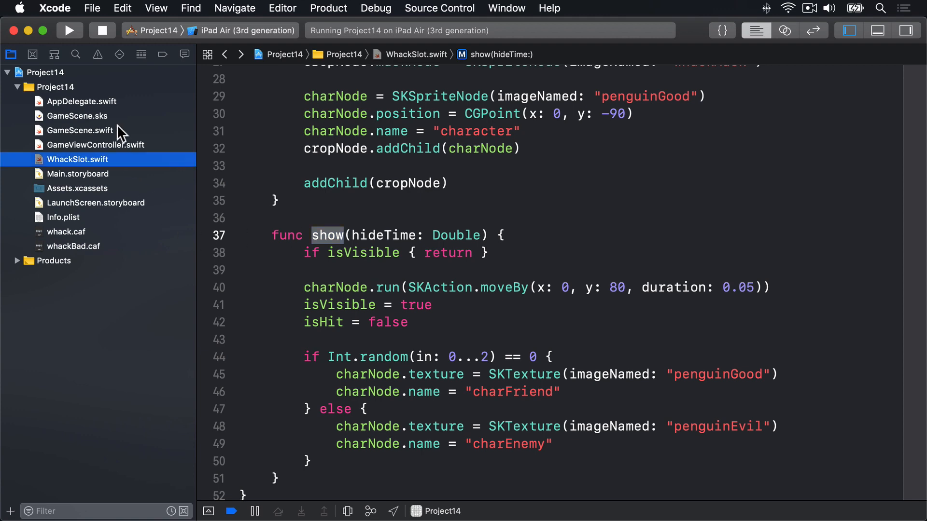
pyautogui.click(79, 130)
pyautogui.write('var popu')
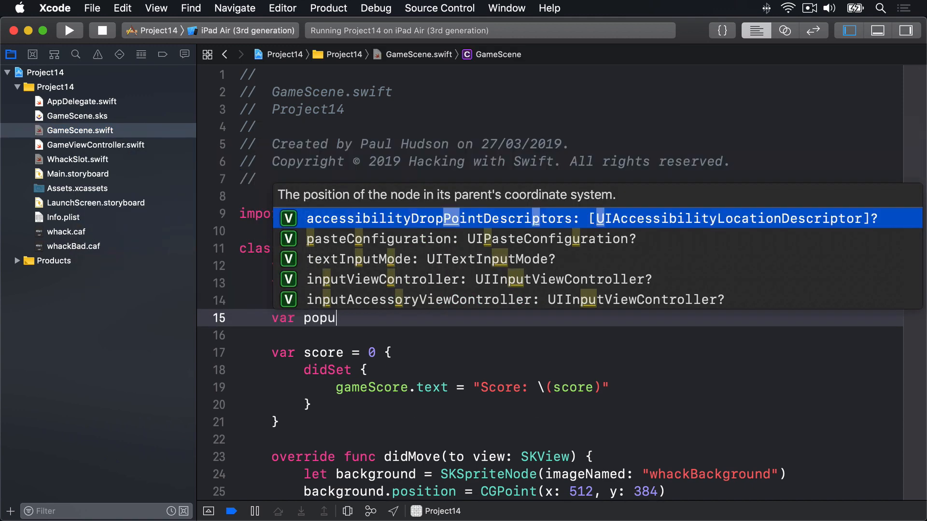
# - Declare 'var popupTime = 0.85' below gameScore in GameScene
pyautogui.write('pTime = 0.')
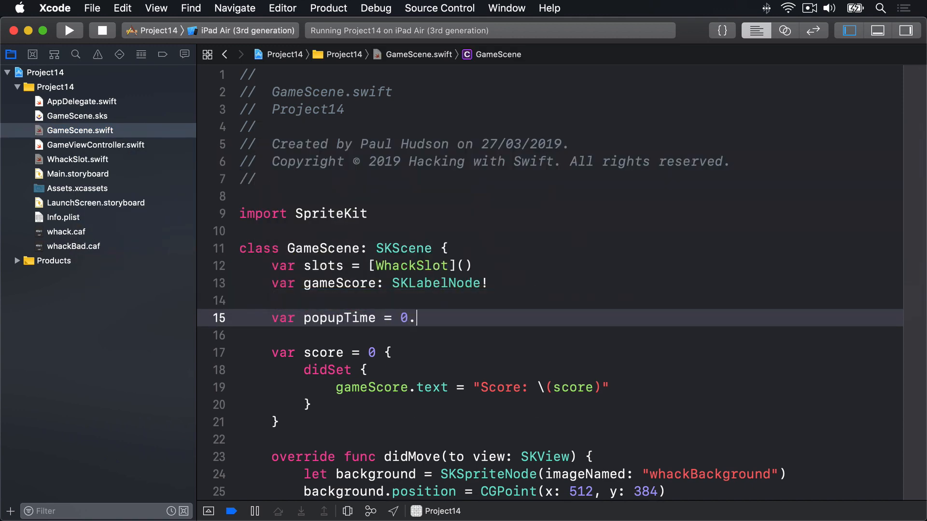
pyautogui.write('85')
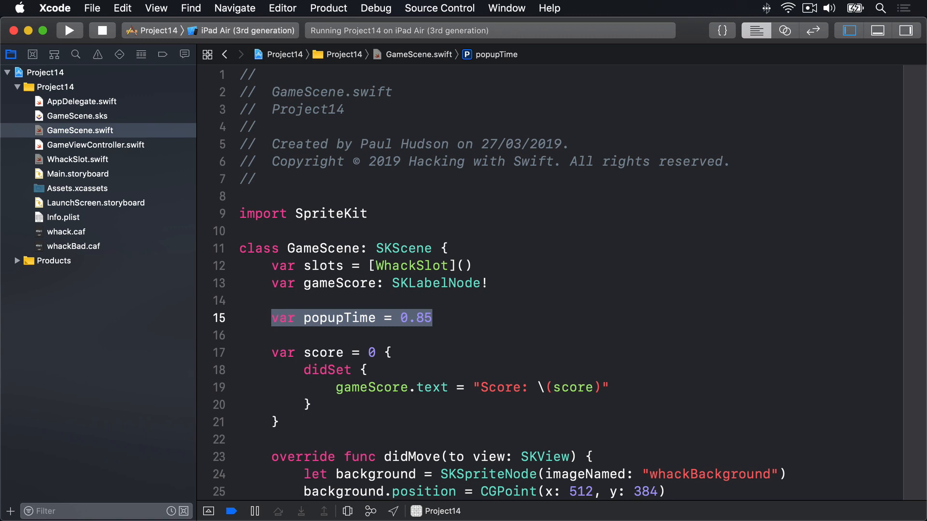
pyautogui.moveTo(380, 442)
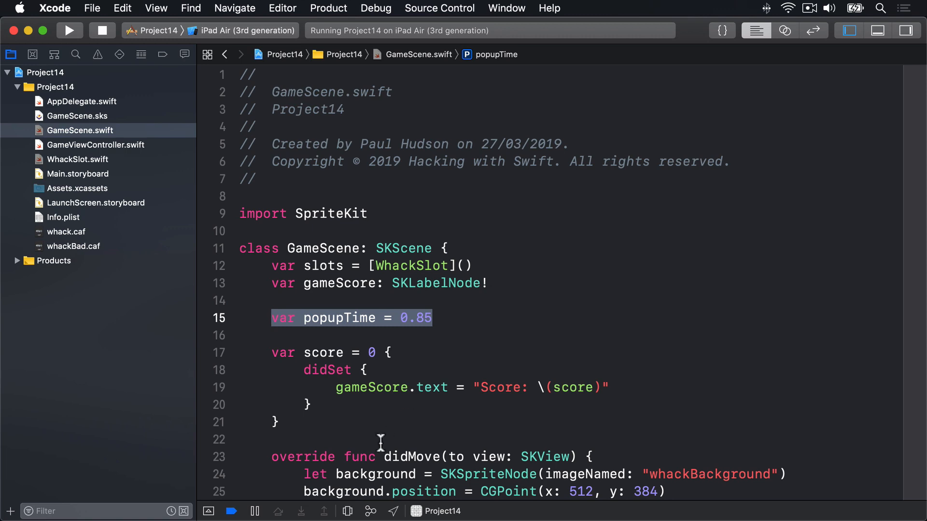
# - Add 'popupTime *= 0.991' at the start of the empty createEnemy() function
pyautogui.scroll(-3)
pyautogui.write('func createEnemy() {')
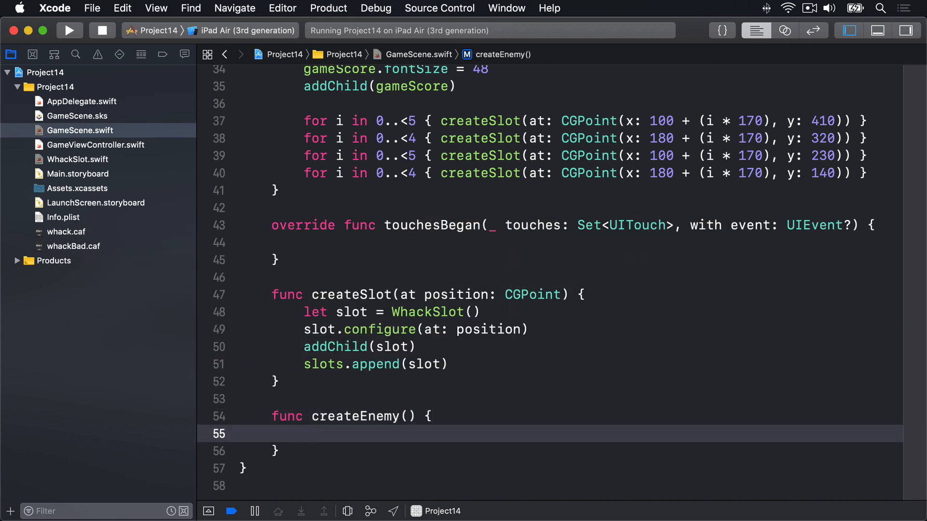
pyautogui.click(303, 433)
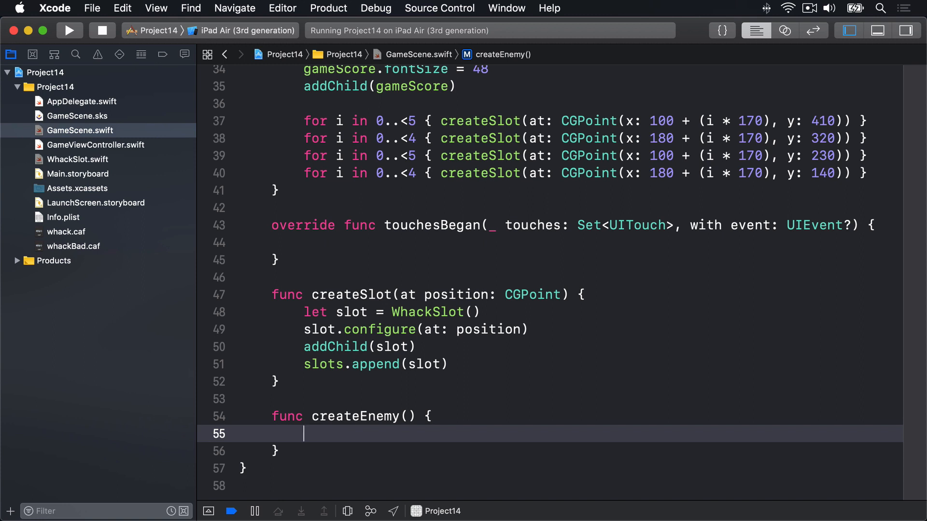
pyautogui.write('popupTime')
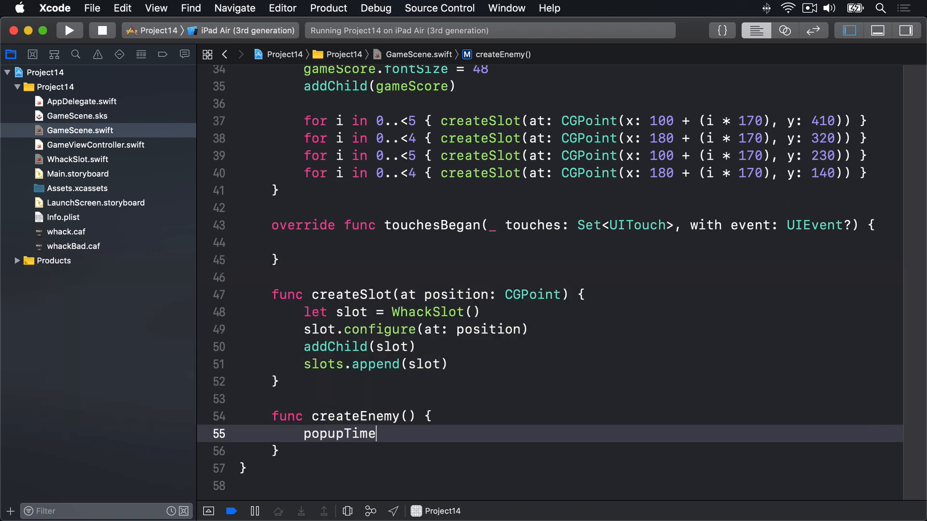
pyautogui.write('*= 0.')
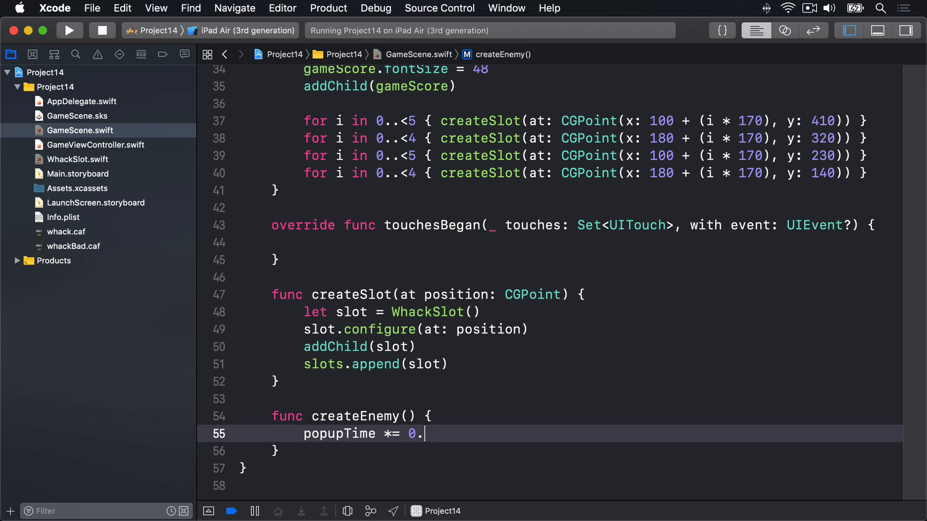
pyautogui.write('991')
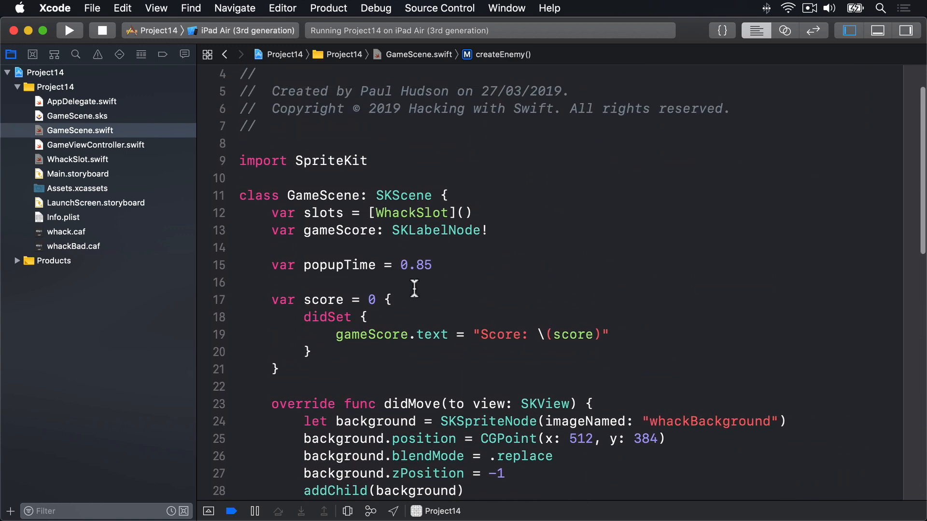
# - Add slots.shuffle() and slots[0].show(hideTime: popupTime) to createEnemy()
pyautogui.doubleClick(322, 213)
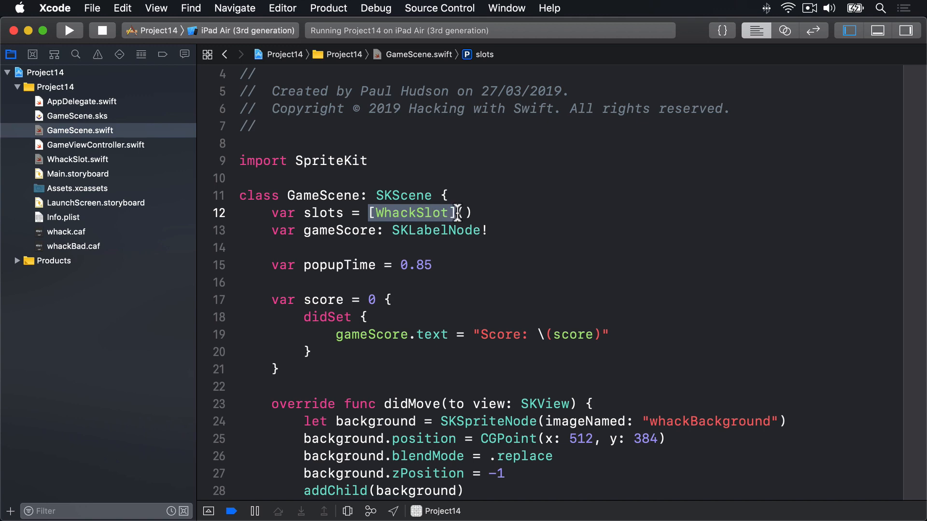
pyautogui.scroll(-3)
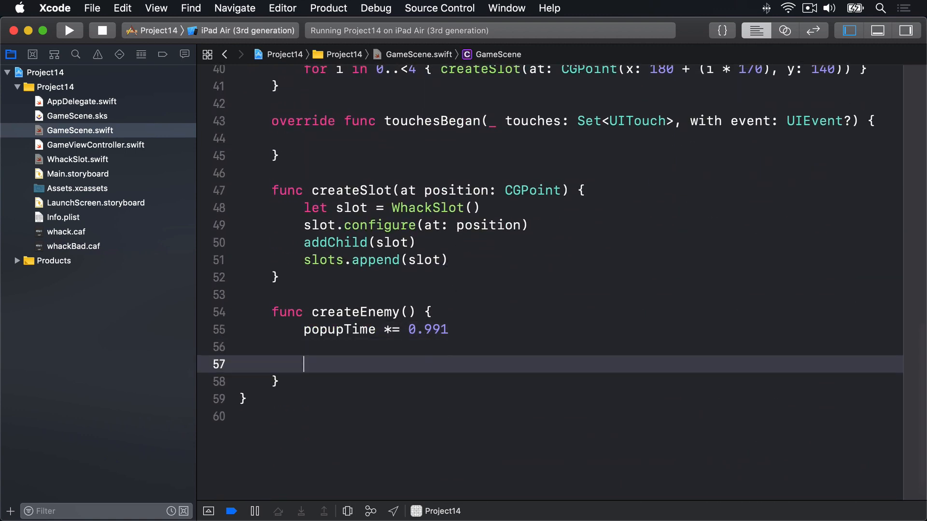
pyautogui.write('slots.shuffle(')
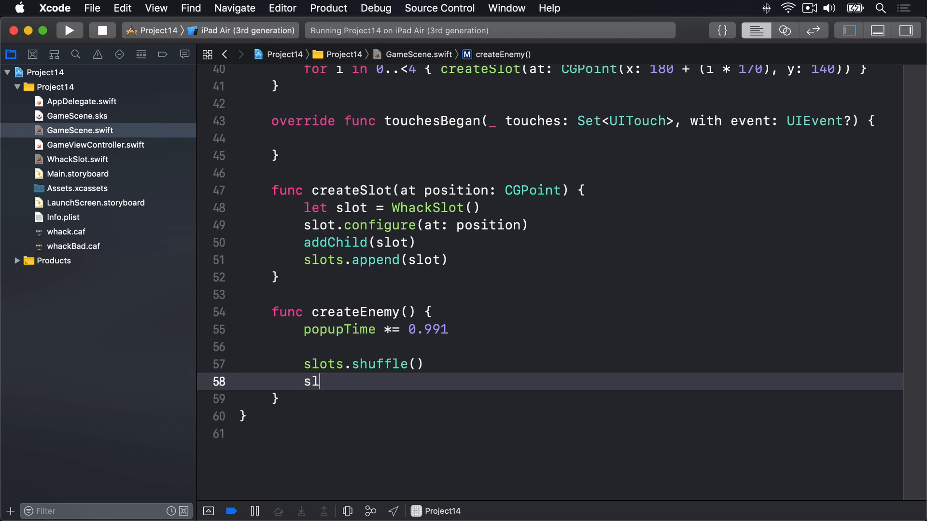
pyautogui.write('ots[0]')
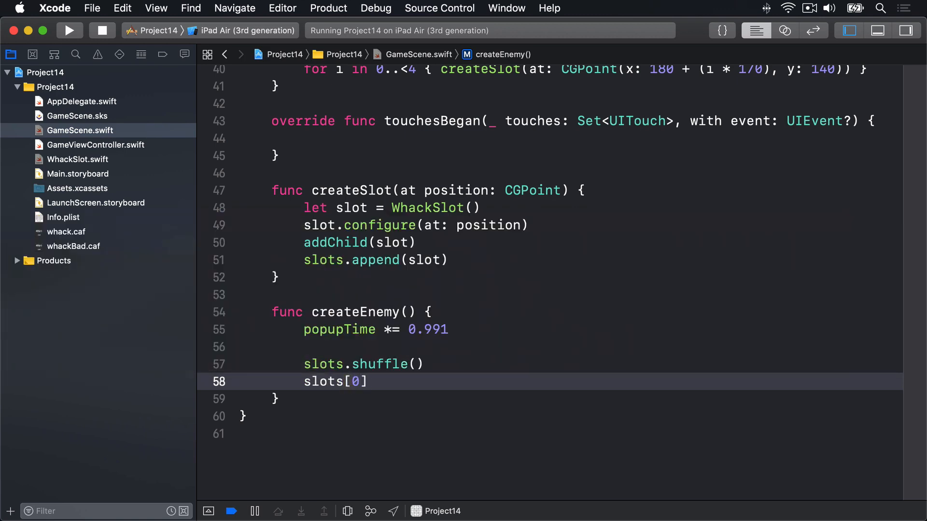
pyautogui.write('.show(hideTime: Double')
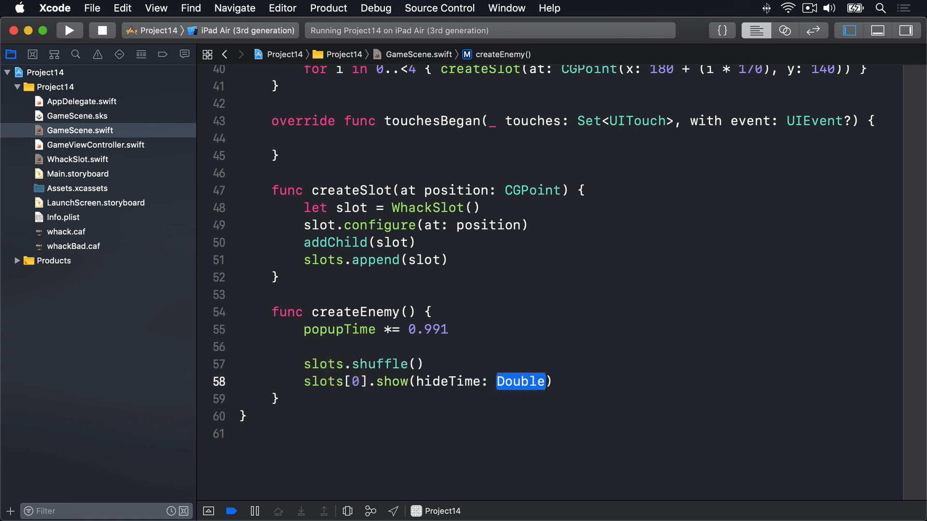
pyautogui.write('popupTim')
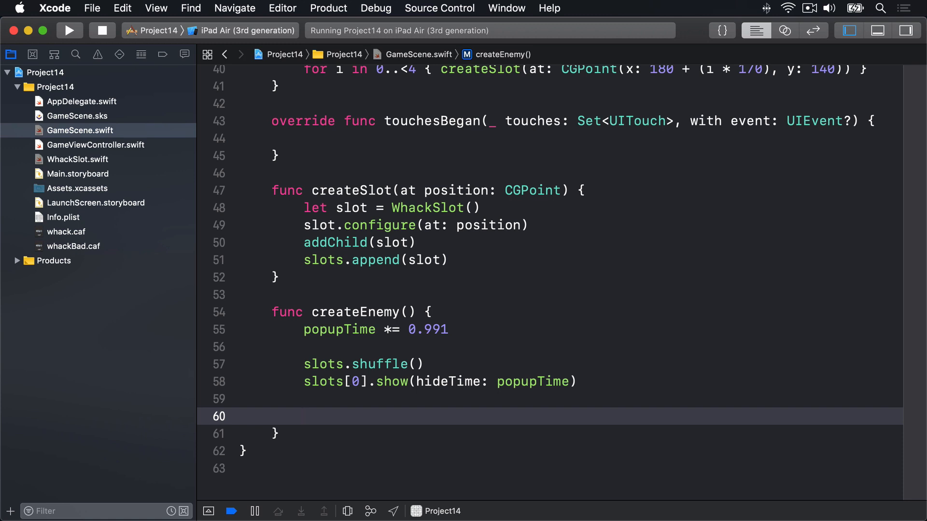
# - Add Int.random(in: 0...12) checks showing slots 1–4 above thresholds 4, 8, 10 and 11
pyautogui.write('if')
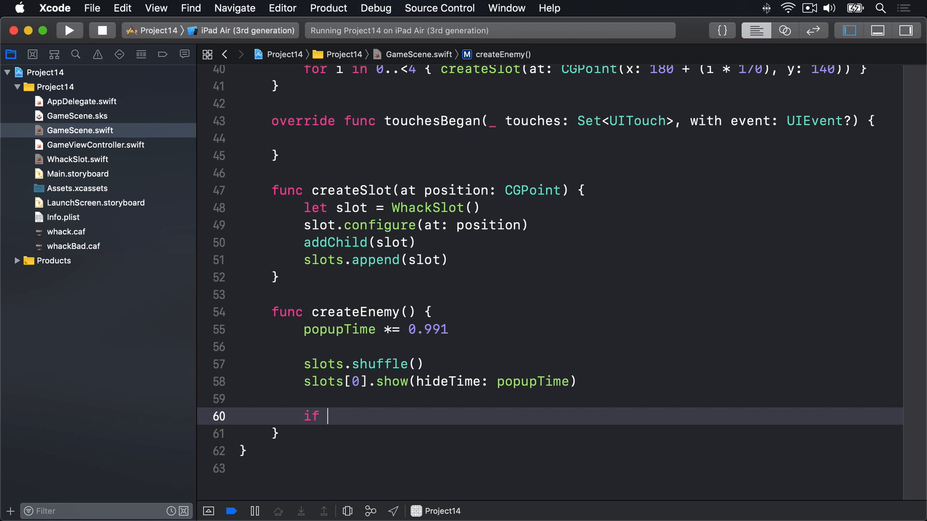
pyautogui.write('Int.random(')
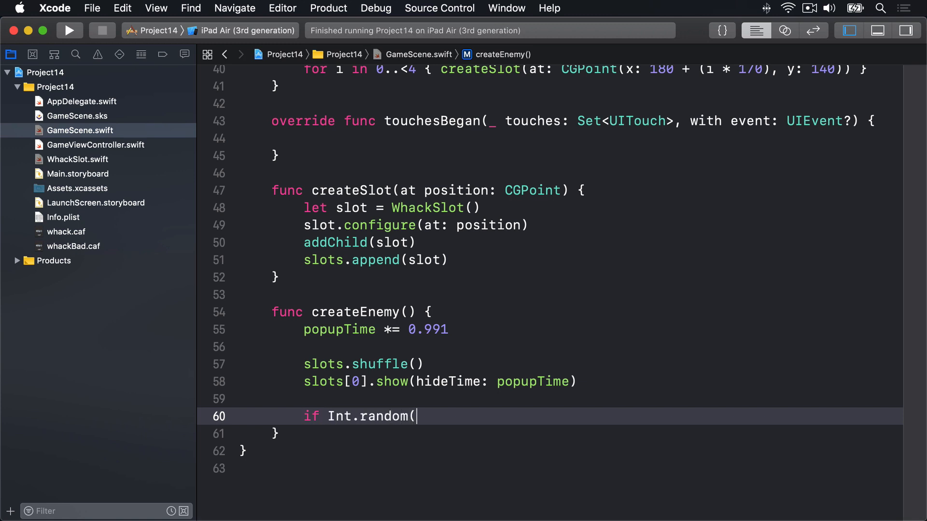
pyautogui.write('in: 0...')
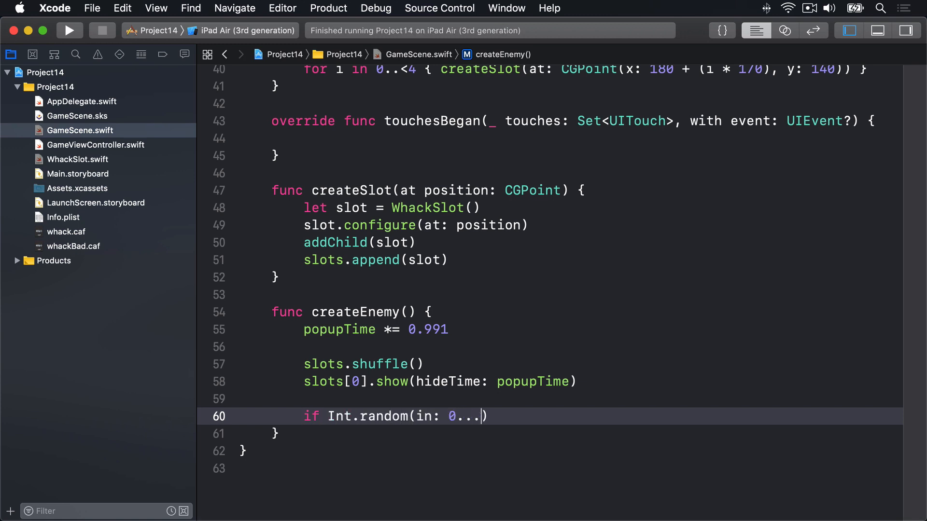
pyautogui.write('12)')
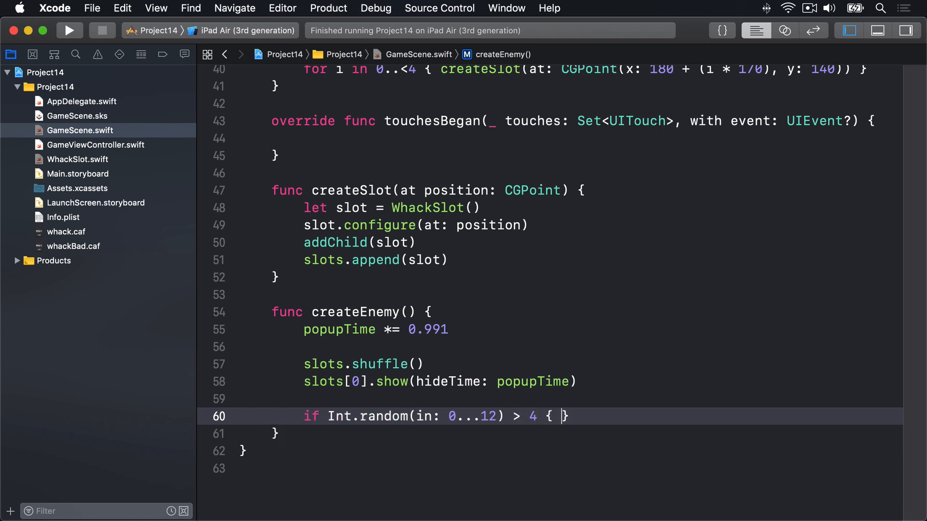
pyautogui.write('slots[1]/ra')
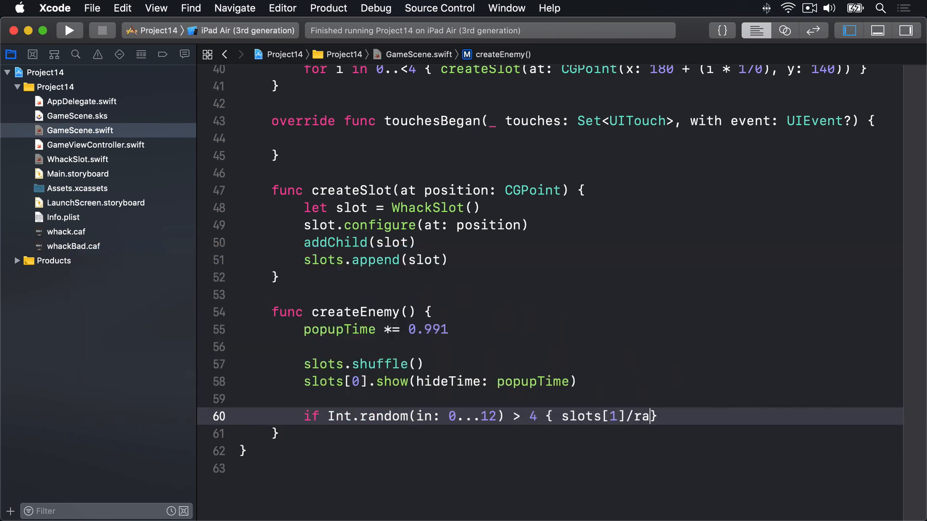
pyautogui.write('show')
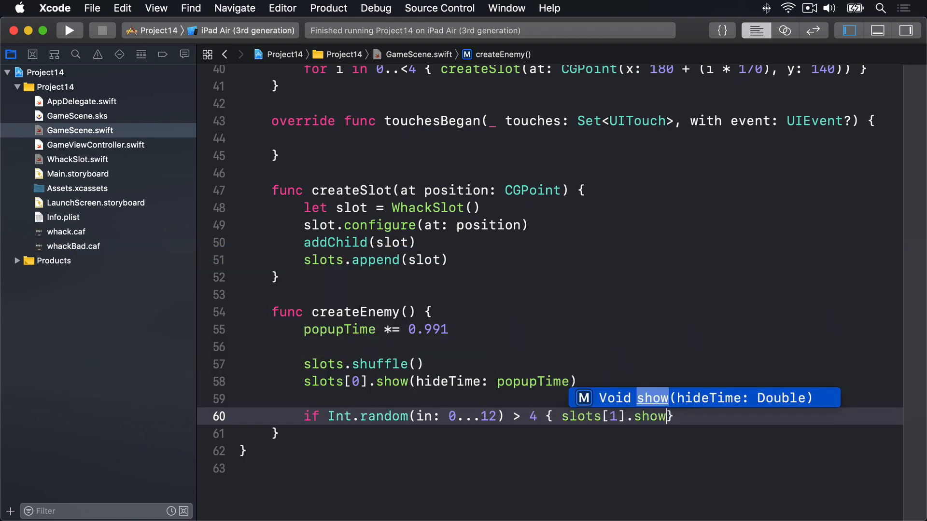
pyautogui.write('(hideTime: pop')
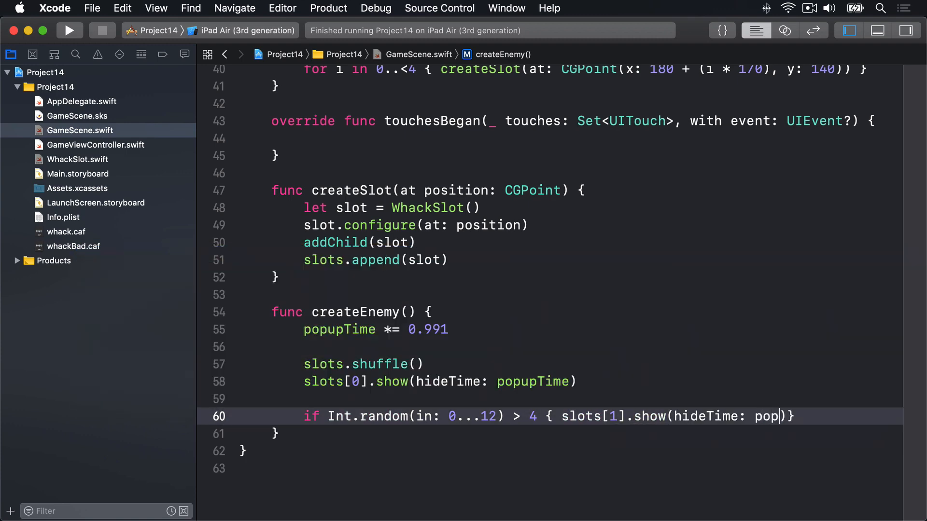
pyautogui.write('upTime')
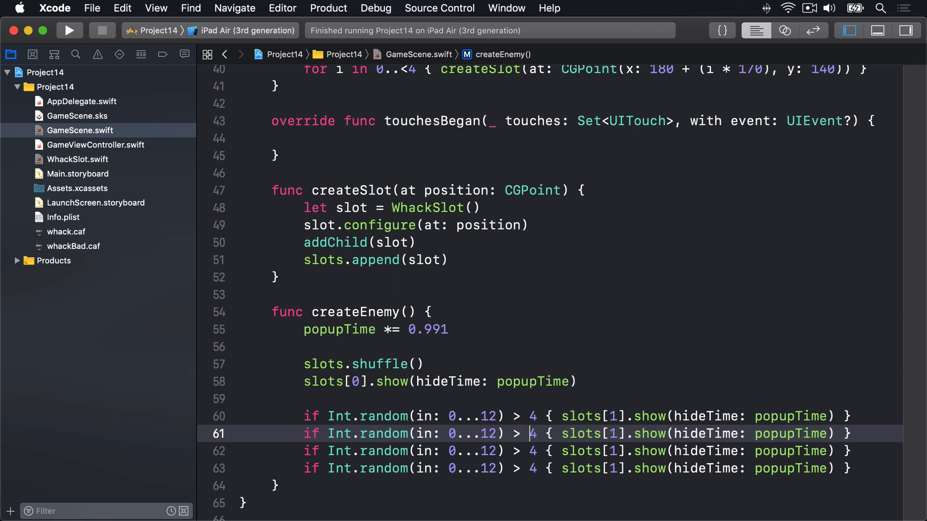
pyautogui.write('8')
pyautogui.write('let')
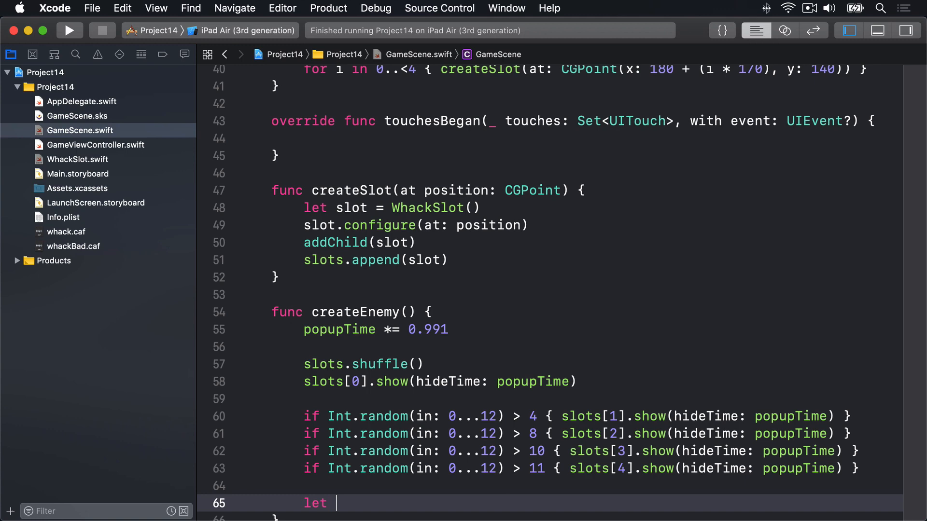
# - Define minDelay = popupTime / 2.0, maxDelay = popupTime * 2, and delay = Double.random(in: minDelay...maxDelay)
pyautogui.write('minDelay = popupTime / 2.0')
pyautogui.write('let')
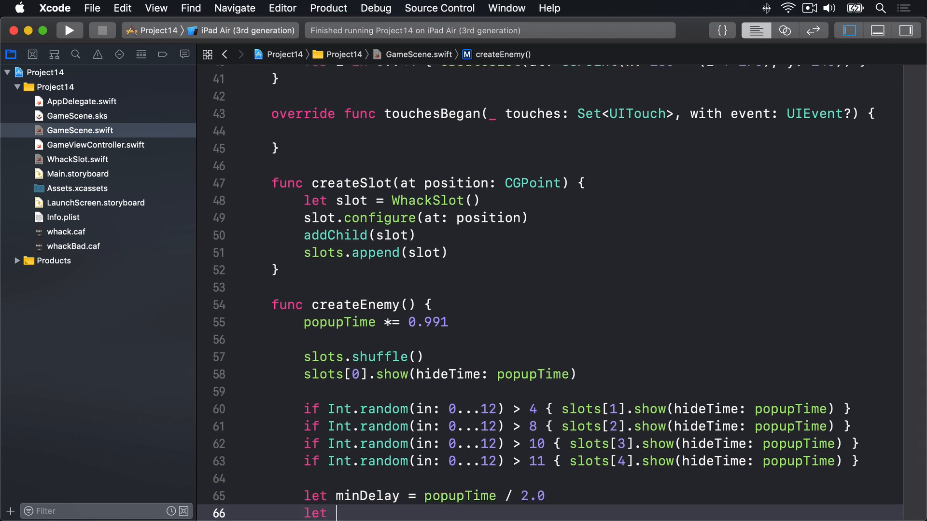
pyautogui.write('maxDelay =')
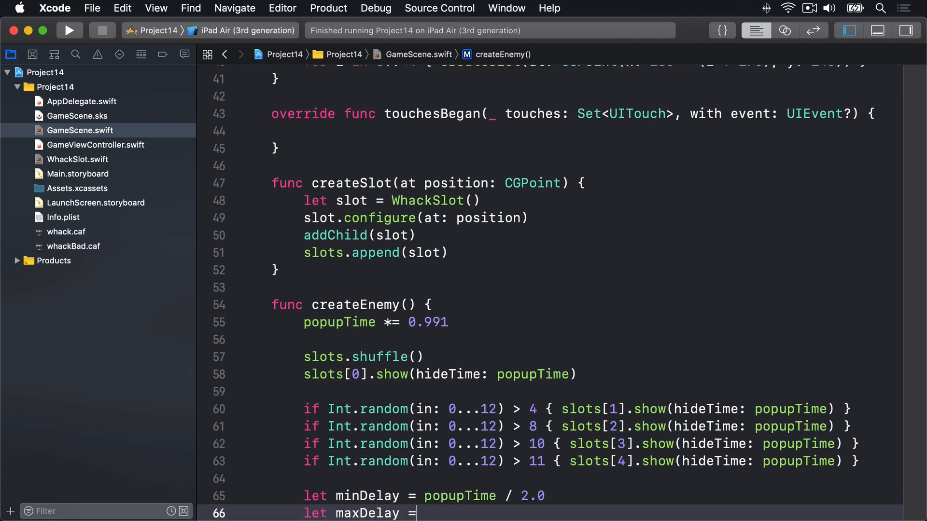
pyautogui.write('popupTime *')
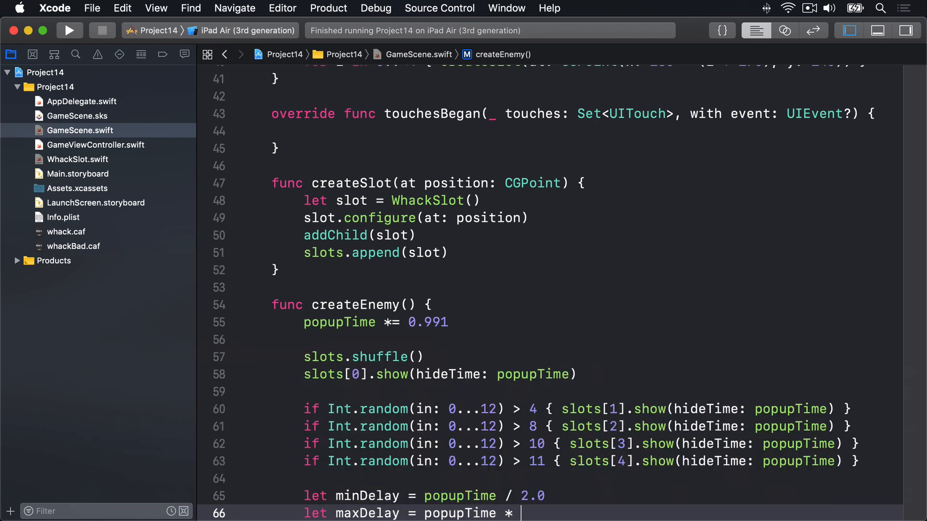
pyautogui.write('2')
pyautogui.write(';')
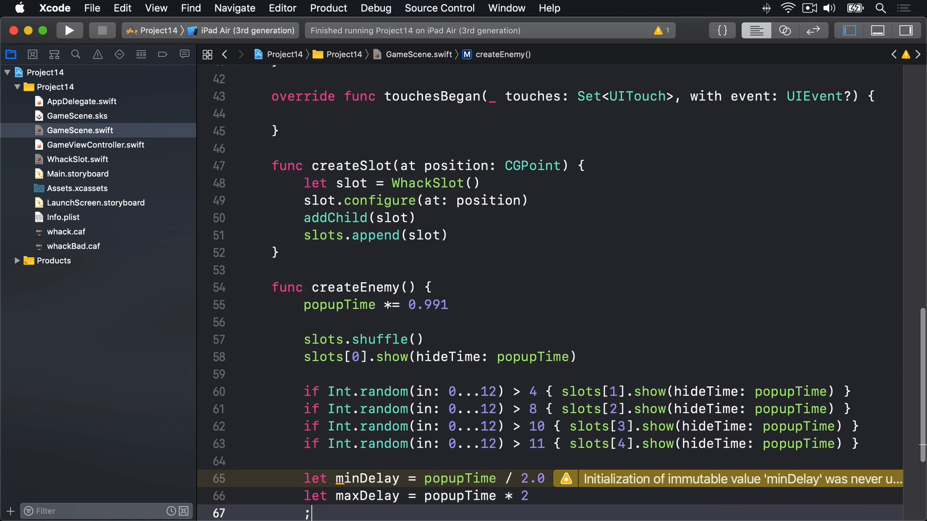
pyautogui.write('let del')
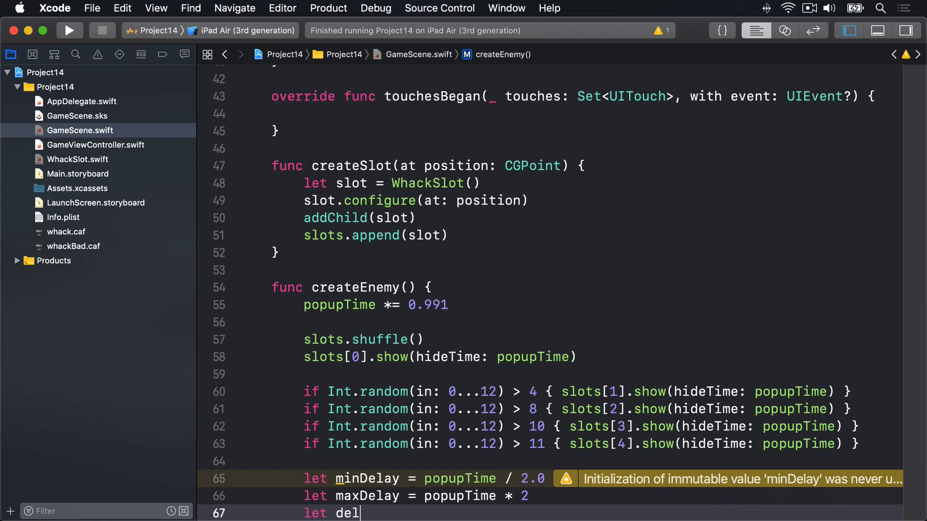
pyautogui.write('Double.random(in: minDelay...maxDelay')
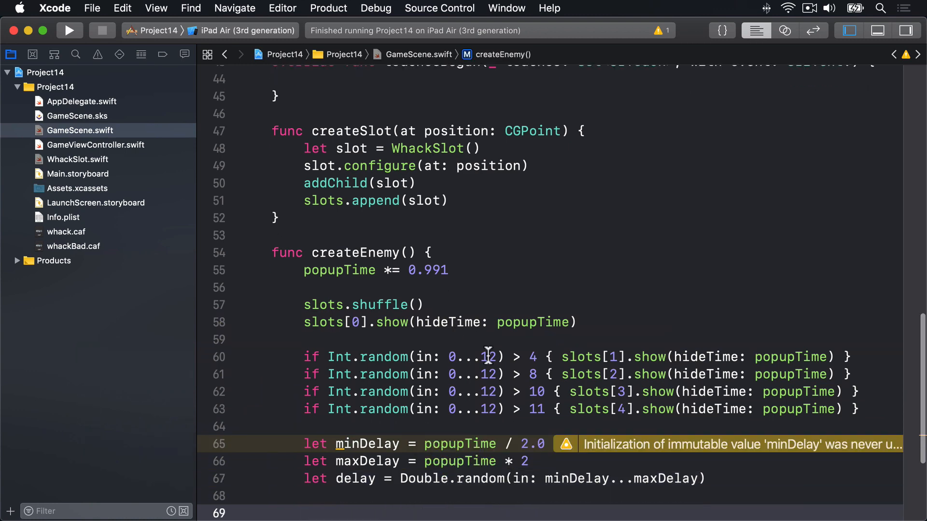
pyautogui.scroll(-3)
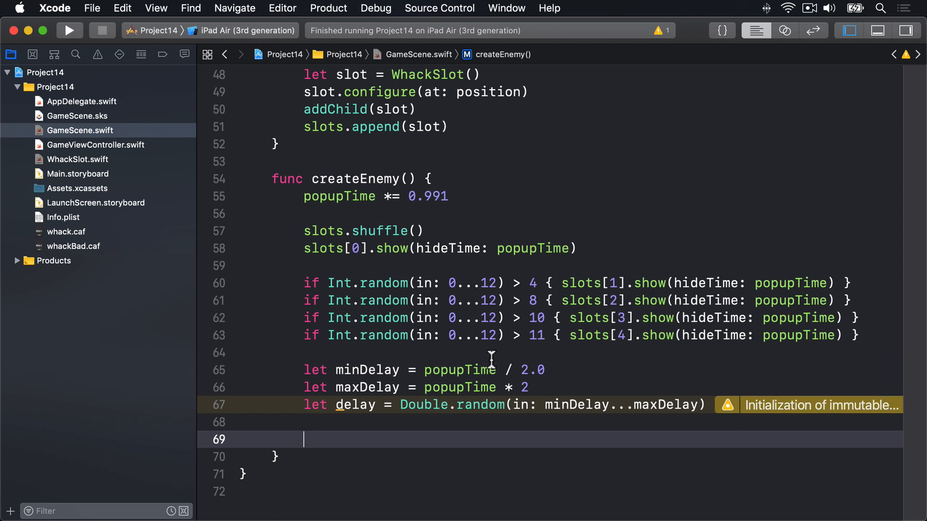
# - Call createEnemy() again via DispatchQueue.main.asyncAfter(deadline: .now() + delay) with [weak self]
pyautogui.write('D')
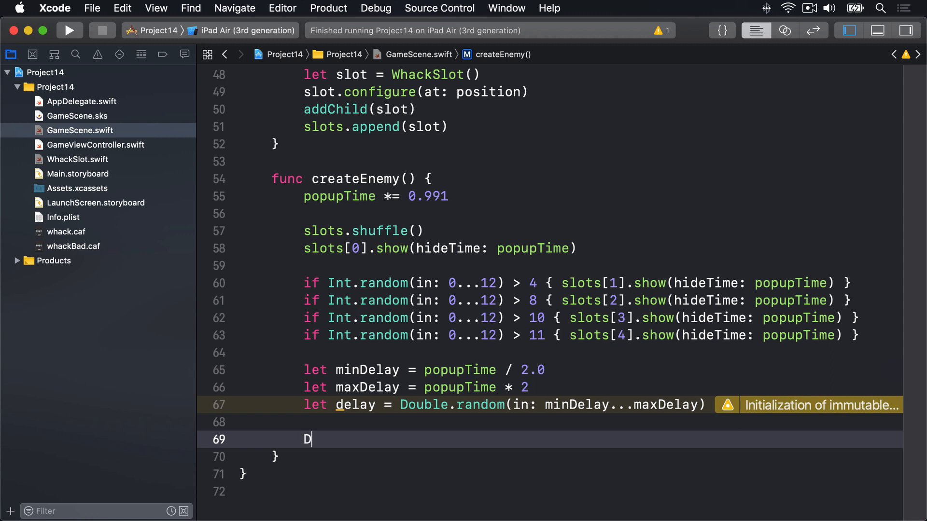
pyautogui.write('ispatchQueue,')
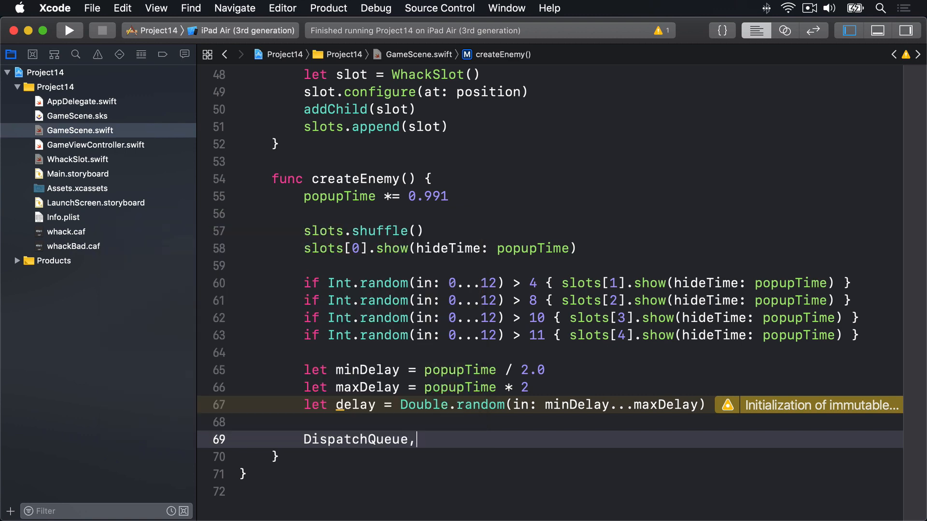
pyautogui.write('.main.')
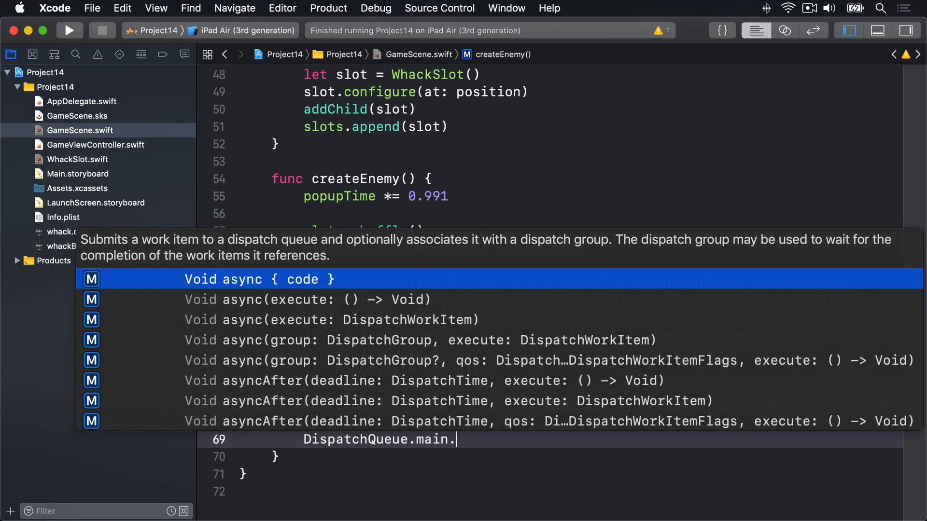
pyautogui.write('asyncAfter(deadline: DispatchTime, execute: () -> Void')
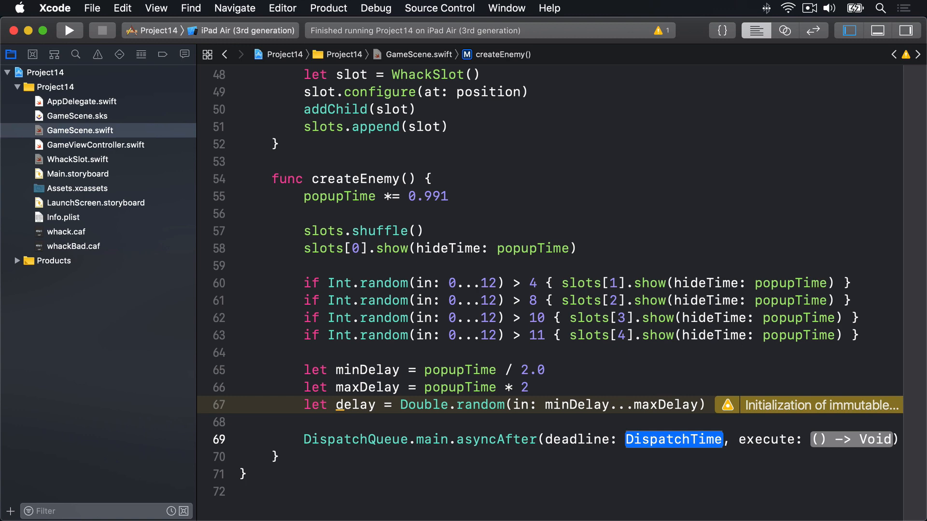
pyautogui.write('.now()')
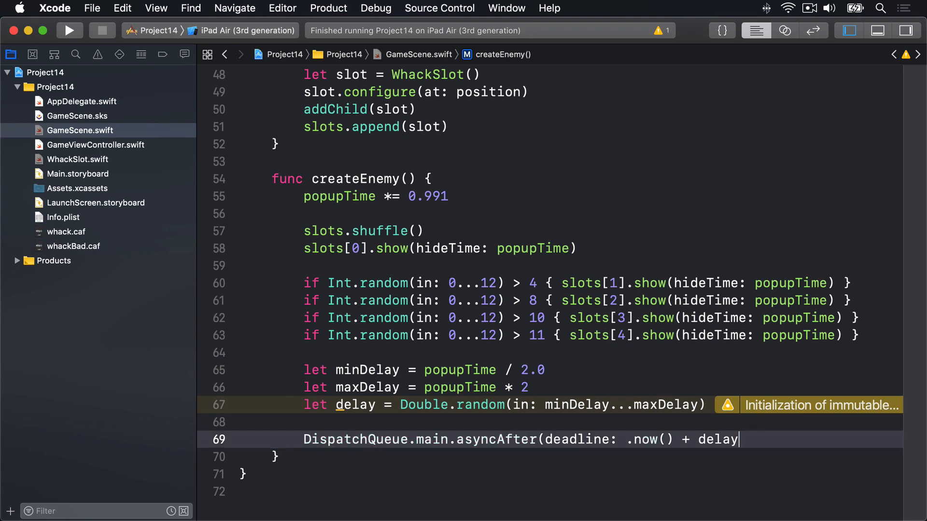
pyautogui.write(') { [')
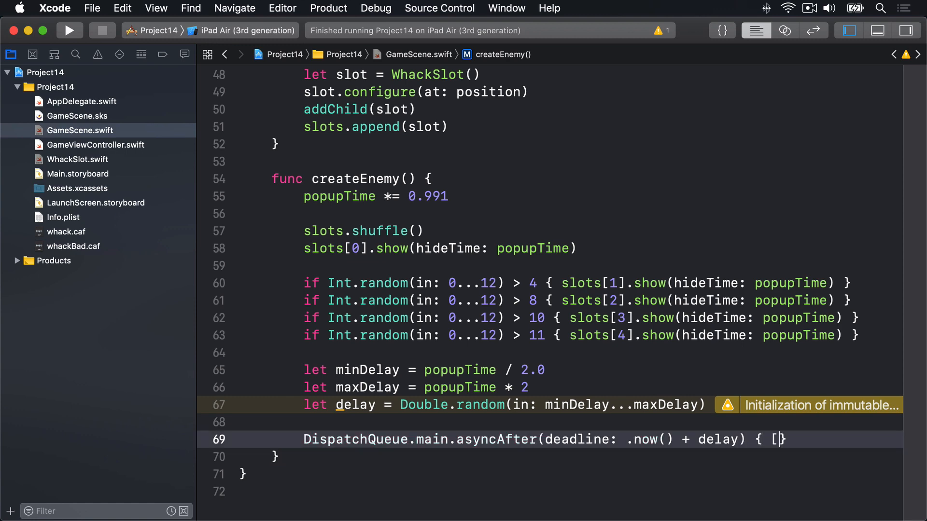
pyautogui.write('weak')
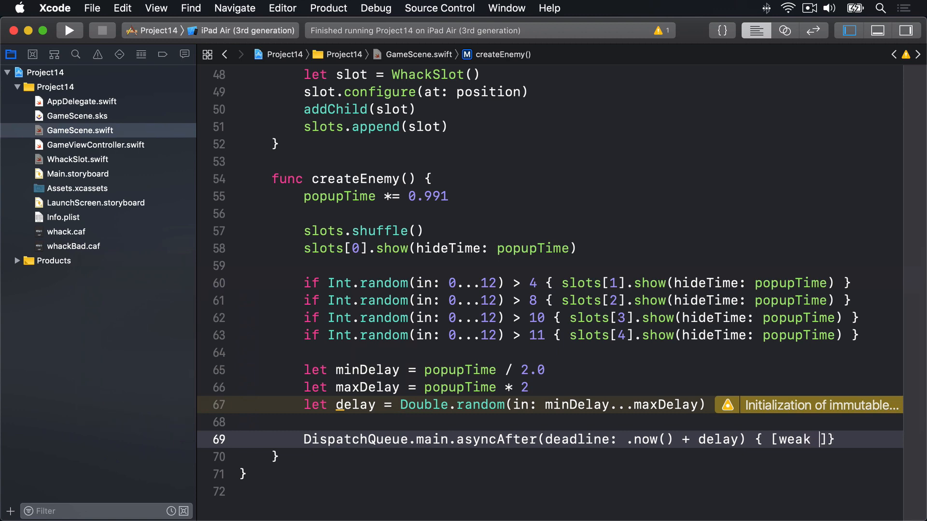
pyautogui.write('self] in')
pyautogui.write('self?')
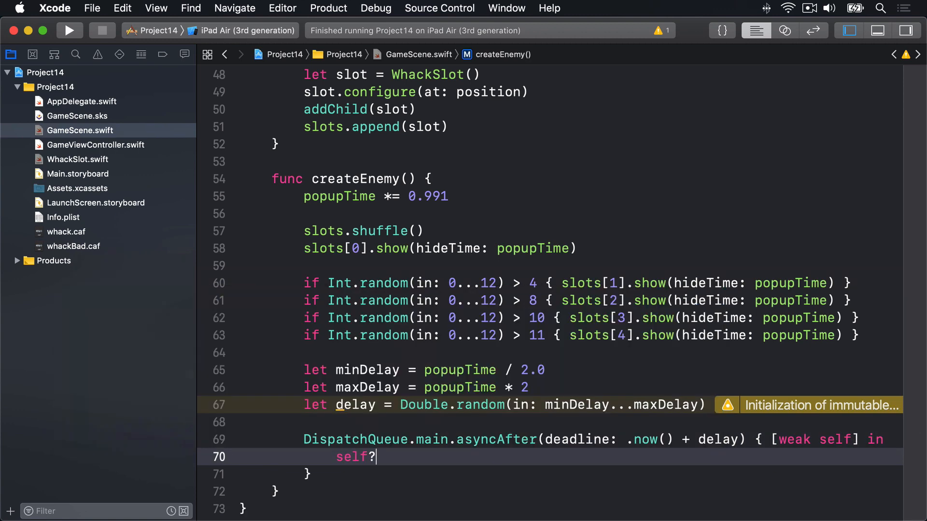
pyautogui.write('createEnemy()')
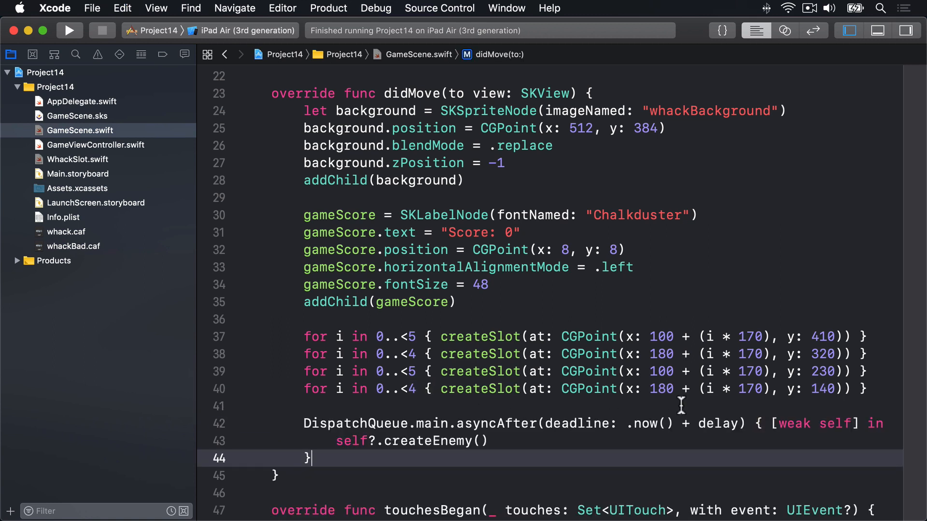
# - Schedule createEnemy() after one second, check the popupTime passed to show, then open WhackSlot.swift
pyautogui.write('1')
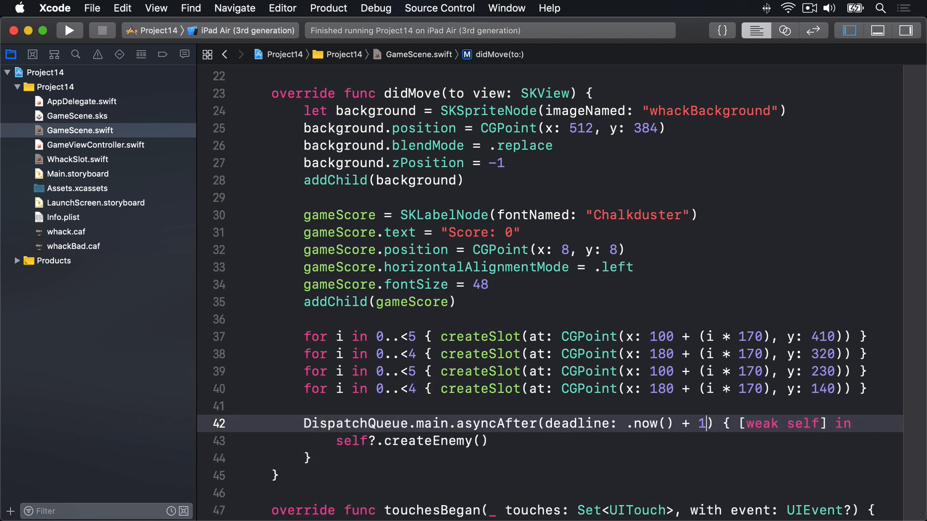
pyautogui.doubleClick(703, 423)
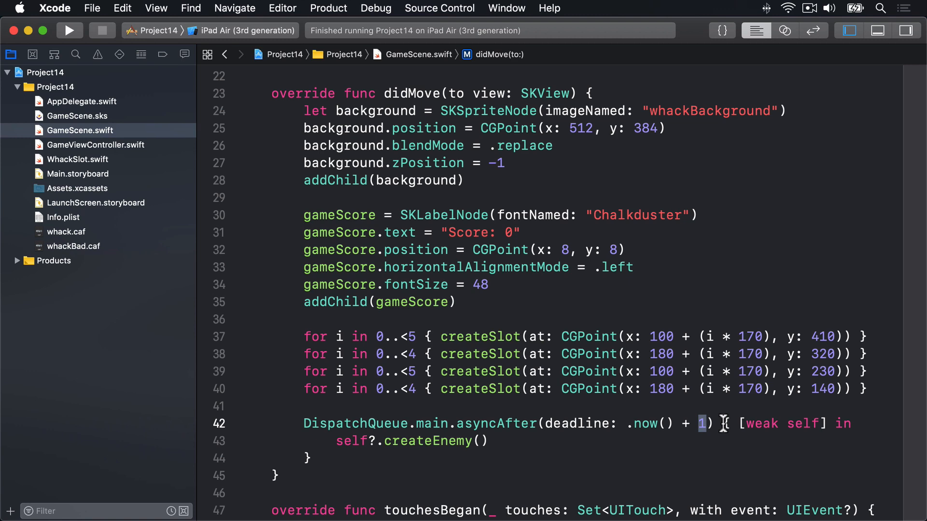
pyautogui.scroll(-3)
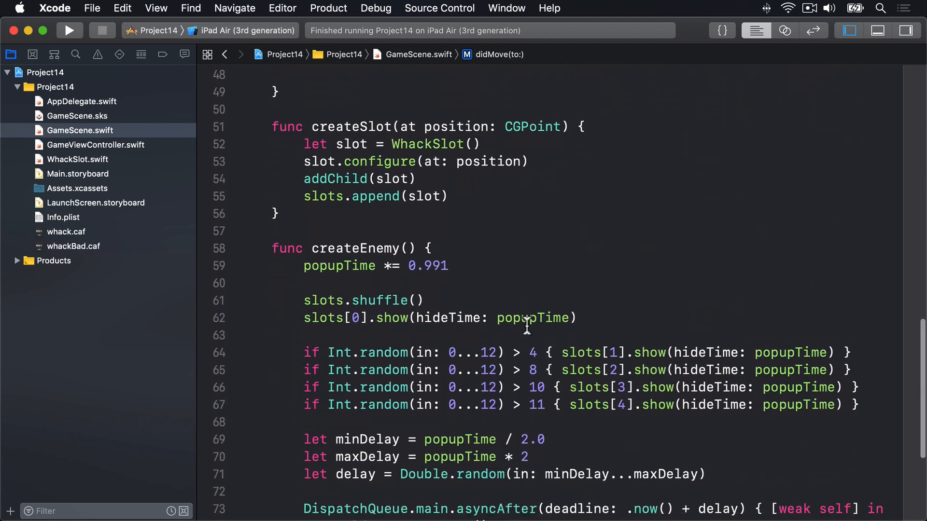
pyautogui.doubleClick(531, 318)
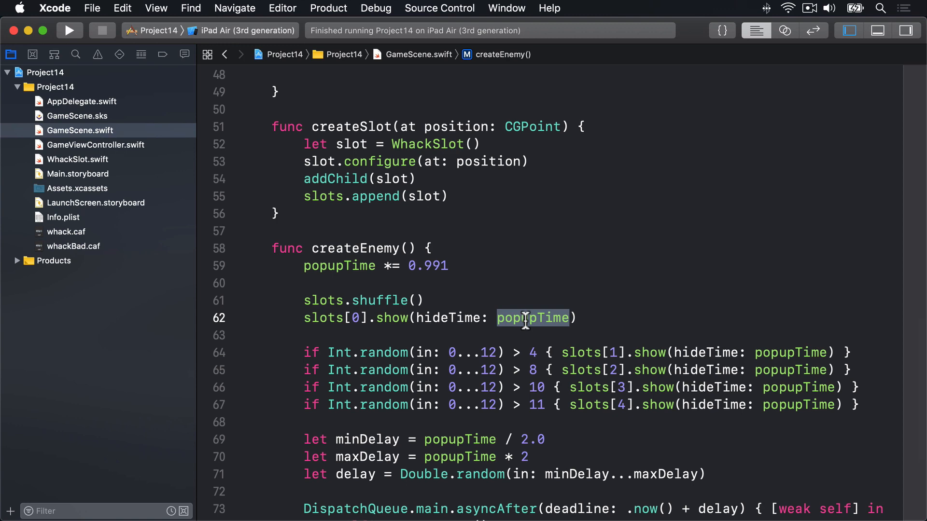
pyautogui.click(77, 159)
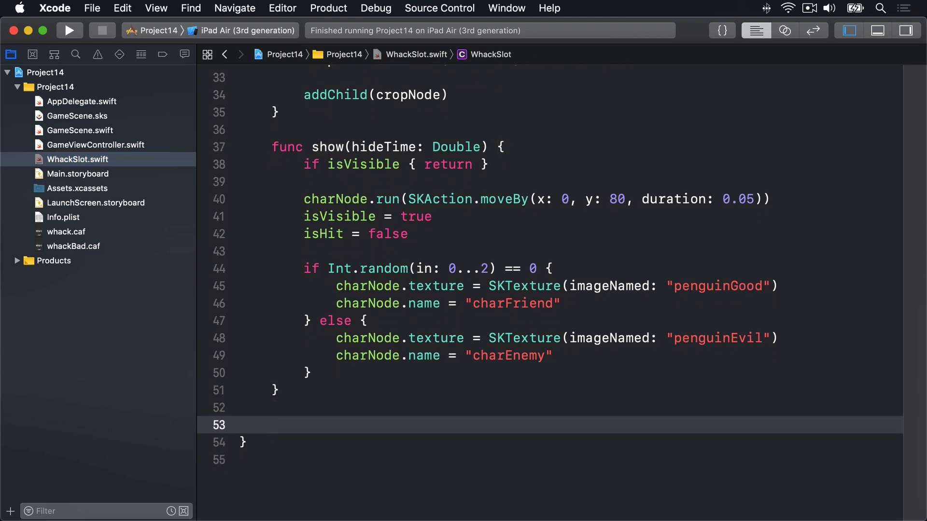
# - Start a hide() method that returns early when isVisible is false
pyautogui.write('func hide() {')
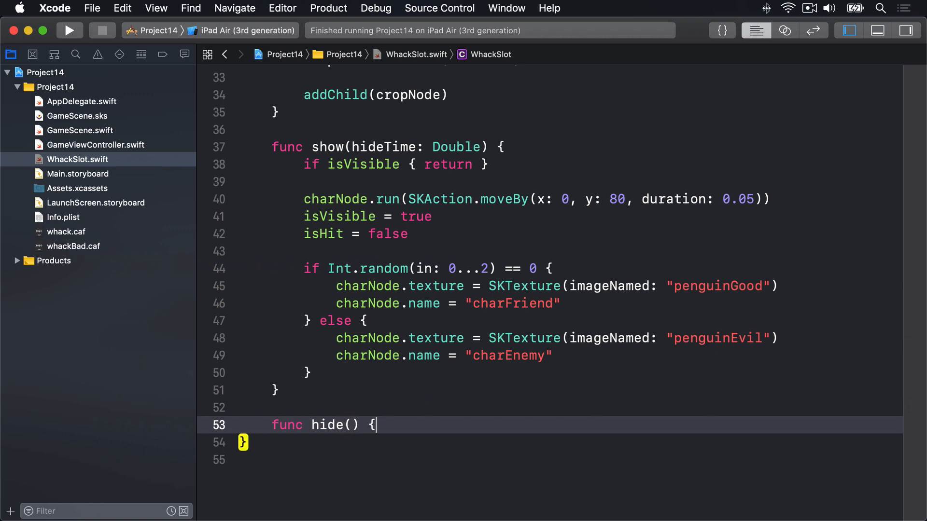
pyautogui.write('if !')
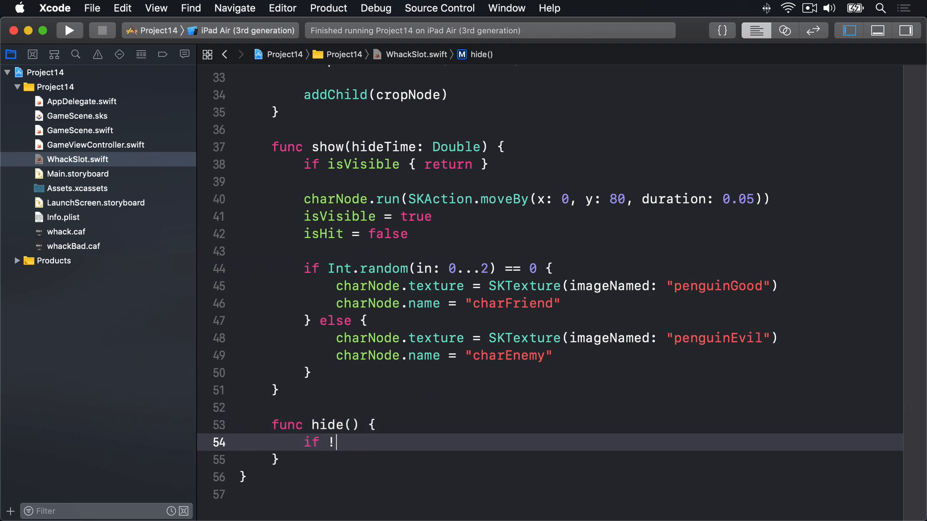
pyautogui.write('isVisible')
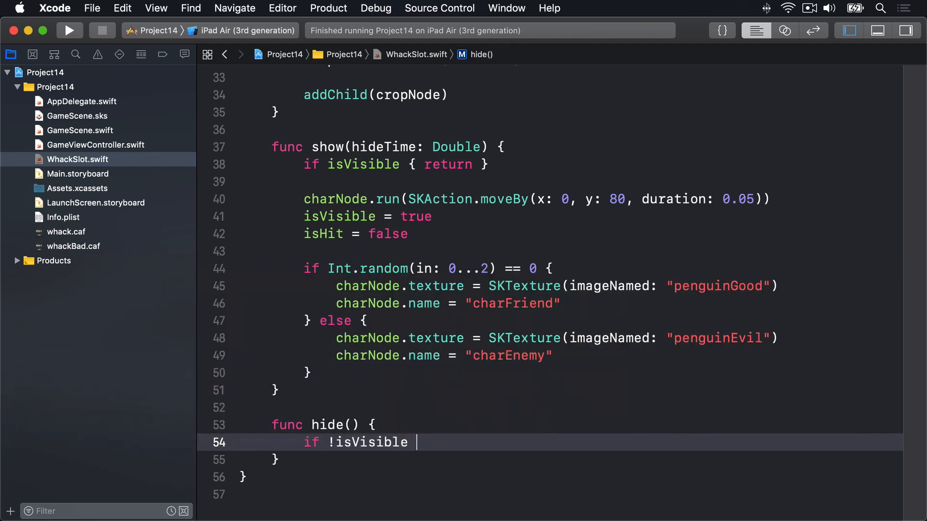
pyautogui.write('{ return }')
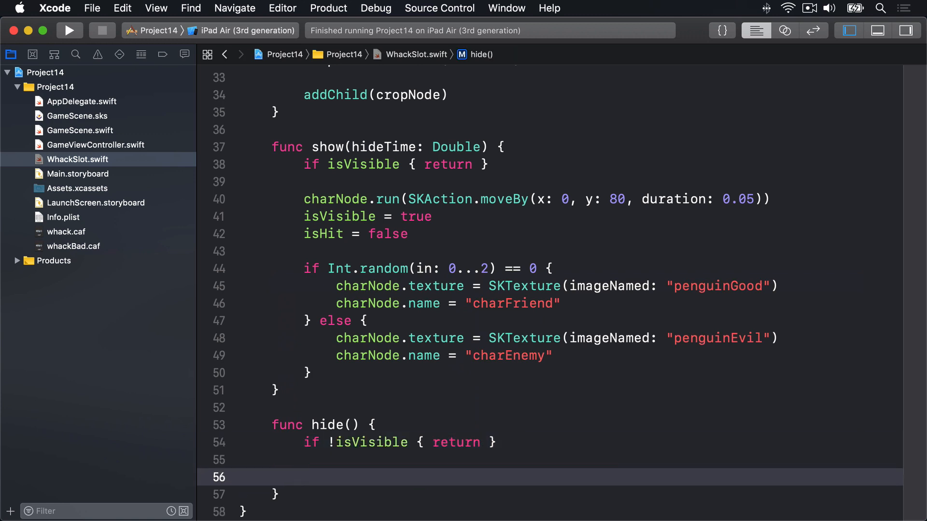
# - In hide(), move charNode down 80 over 0.05 seconds and set isVisible to false
pyautogui.write('charNode.')
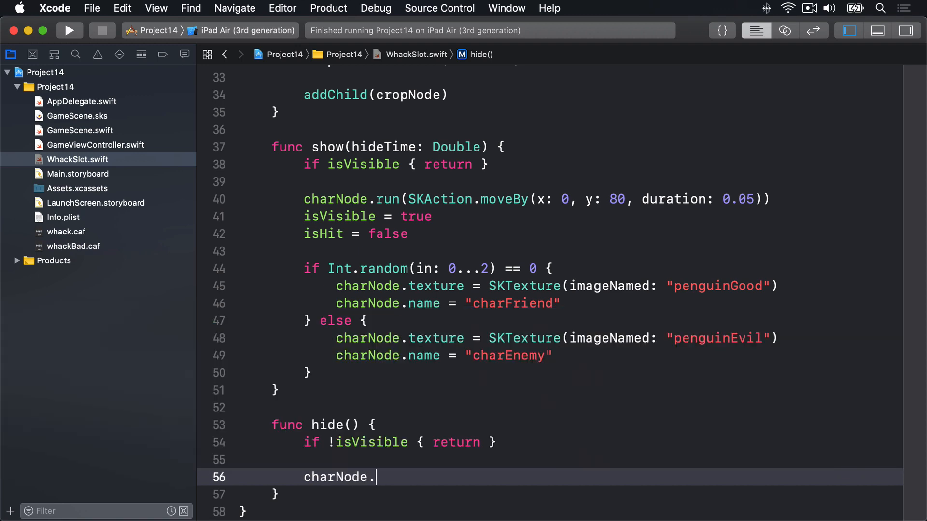
pyautogui.write('run(action: SKAction')
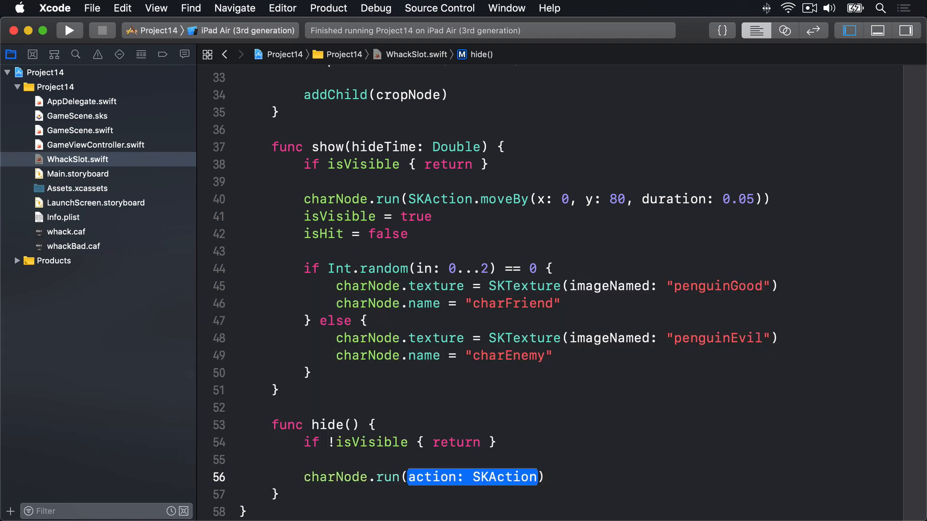
pyautogui.write('SKAction.moveBy(x: CGFloat, y: CGFloat, duration: TimeInterval')
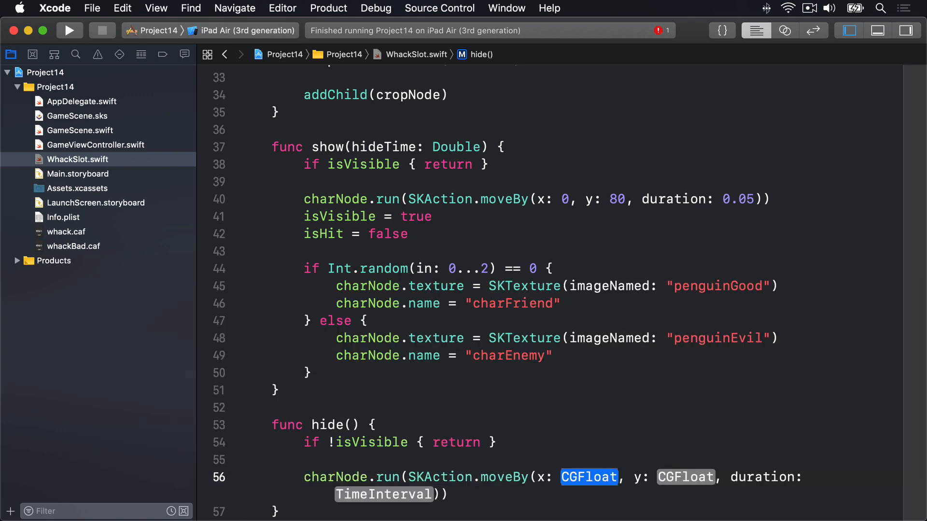
pyautogui.write('0')
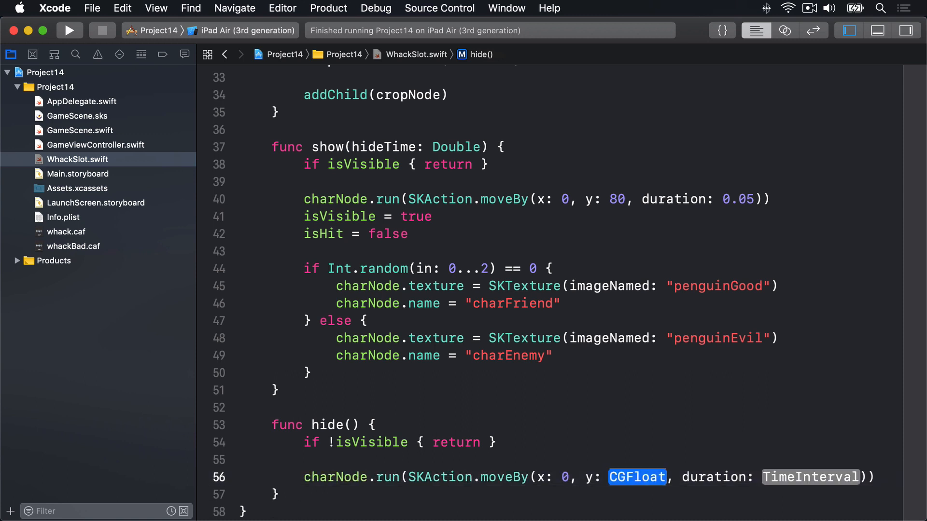
pyautogui.write('-8')
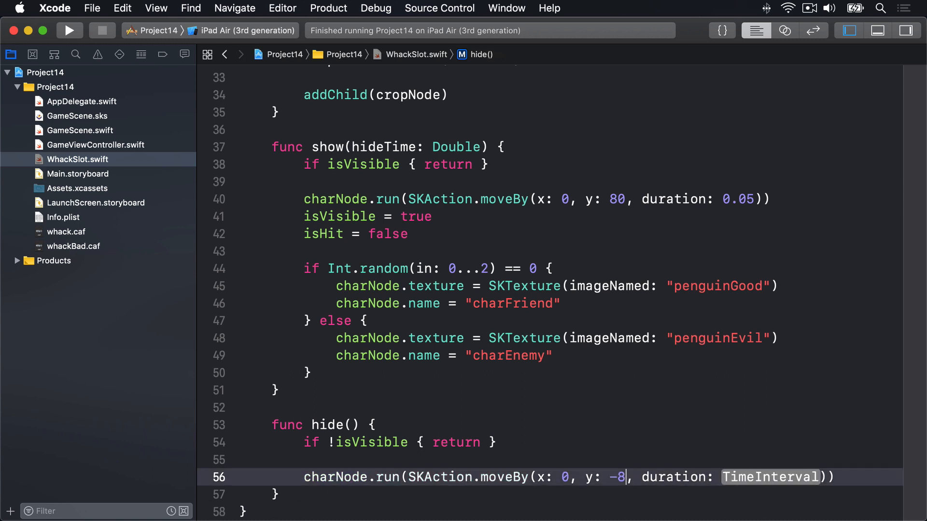
pyautogui.write('0')
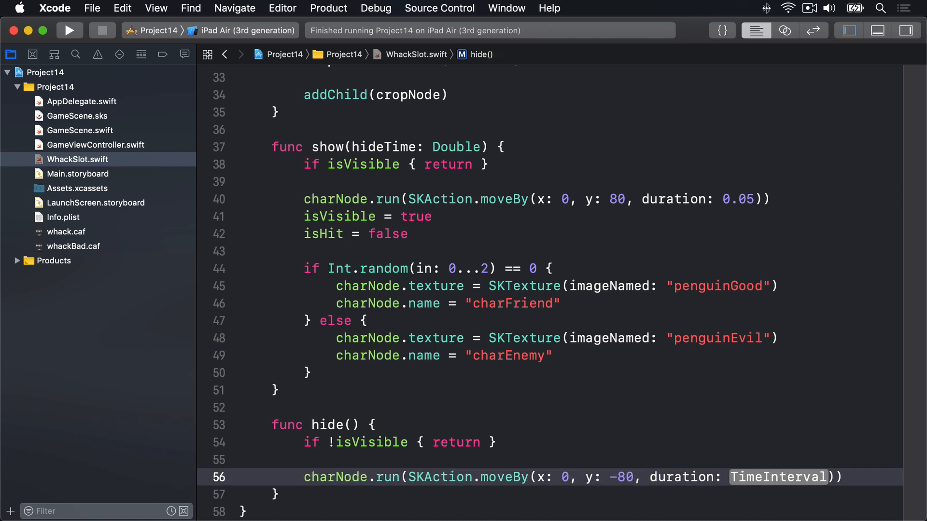
pyautogui.write('0.05')
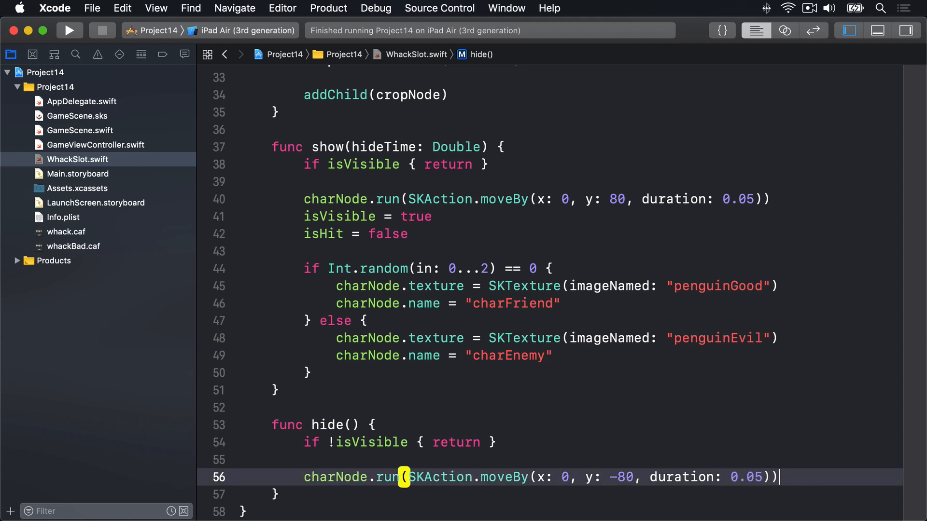
pyautogui.write('isVisible = false')
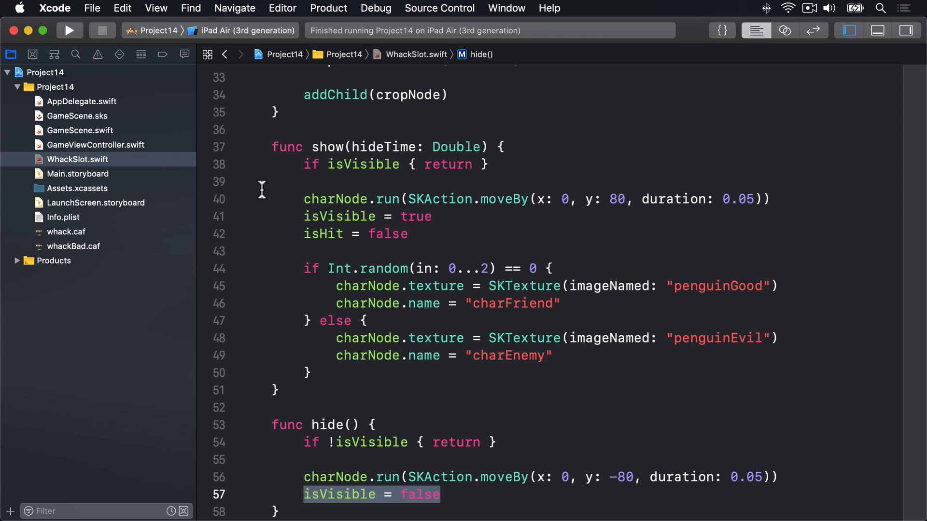
# - End show(hideTime:) with a weak-self asyncAfter calling hide() after hideTime * 3.5, then run
pyautogui.click(313, 372)
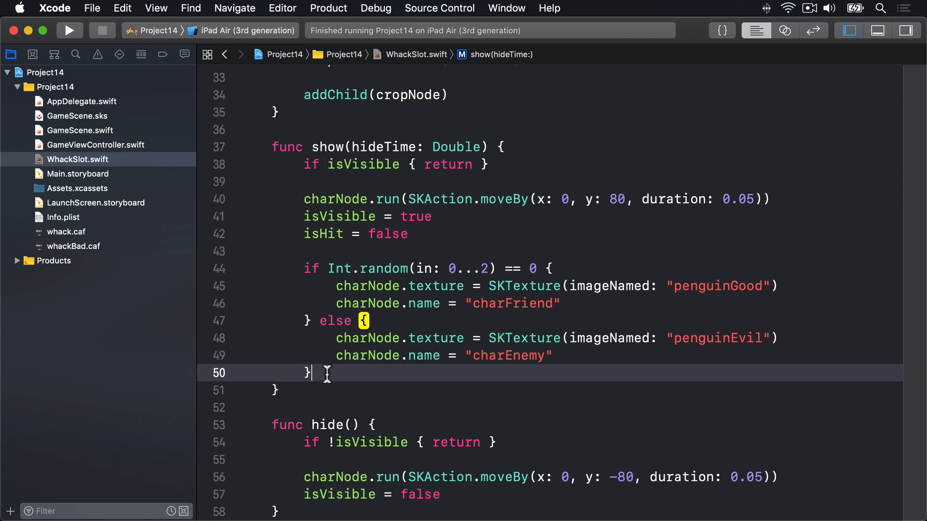
pyautogui.press('enter')
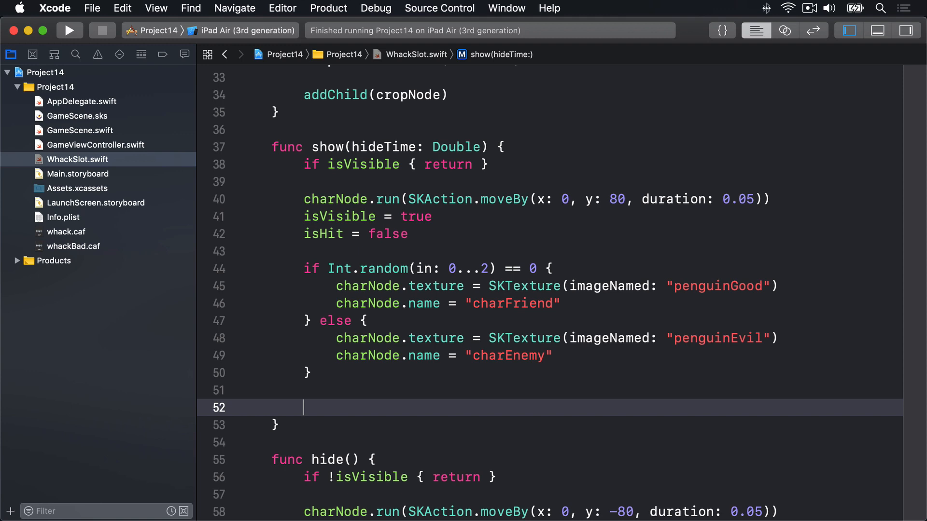
pyautogui.write('DispatchQueue.main.asyncAfter(deadline: DispatchTime, execute: () -> Void')
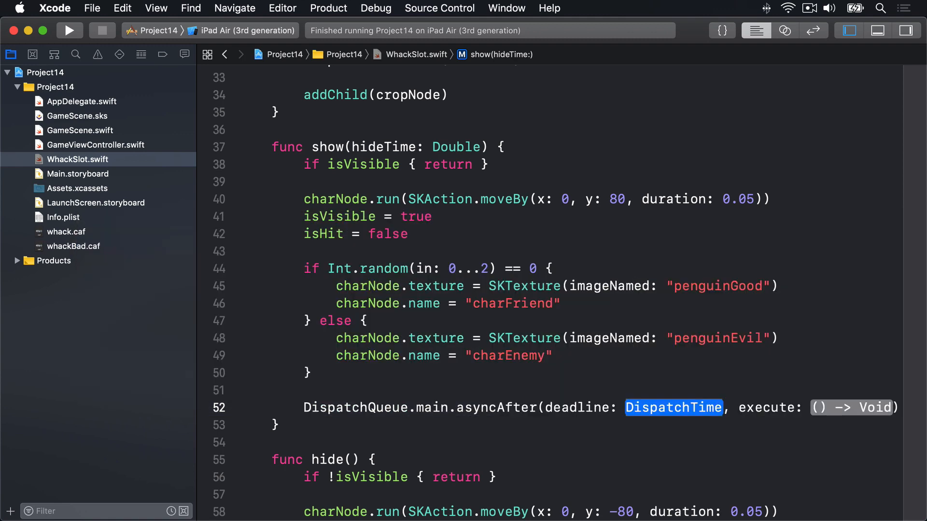
pyautogui.write('.now() + (hide')
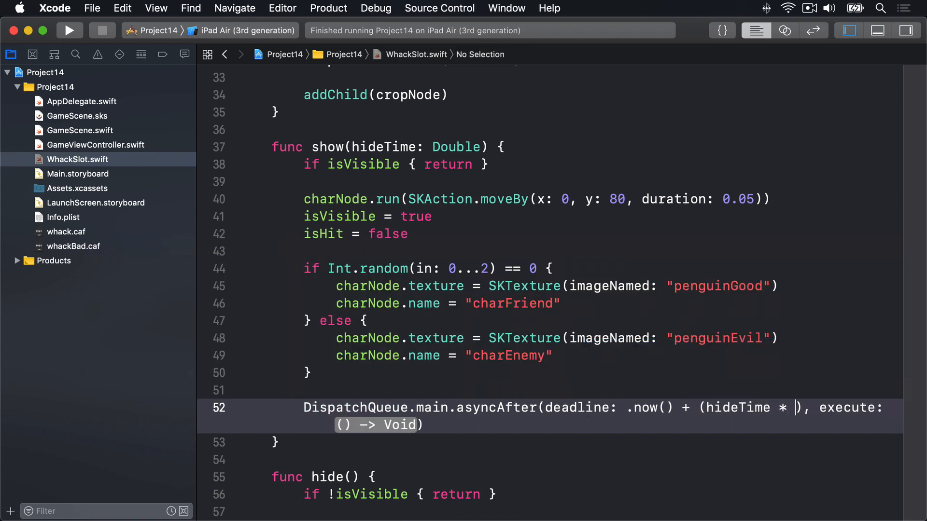
pyautogui.write('3.5')
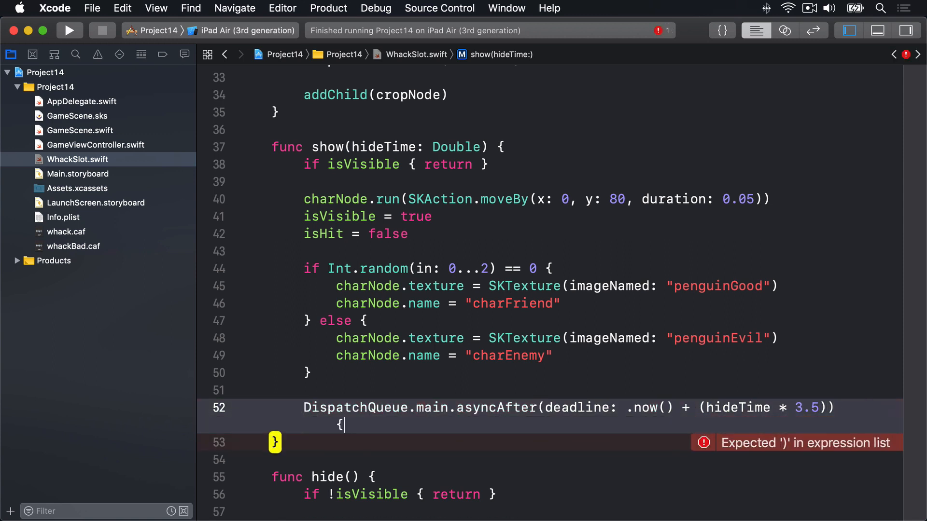
pyautogui.write('[weak self] in')
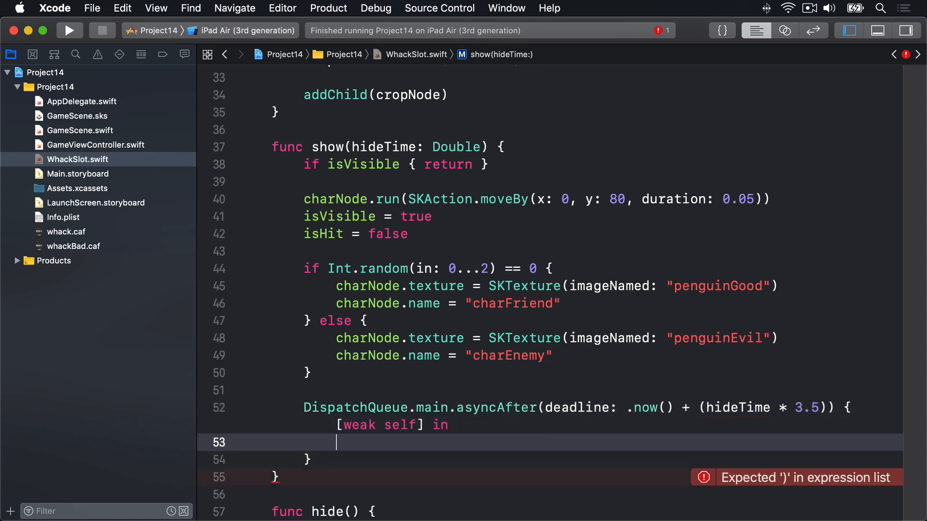
pyautogui.write('self?,')
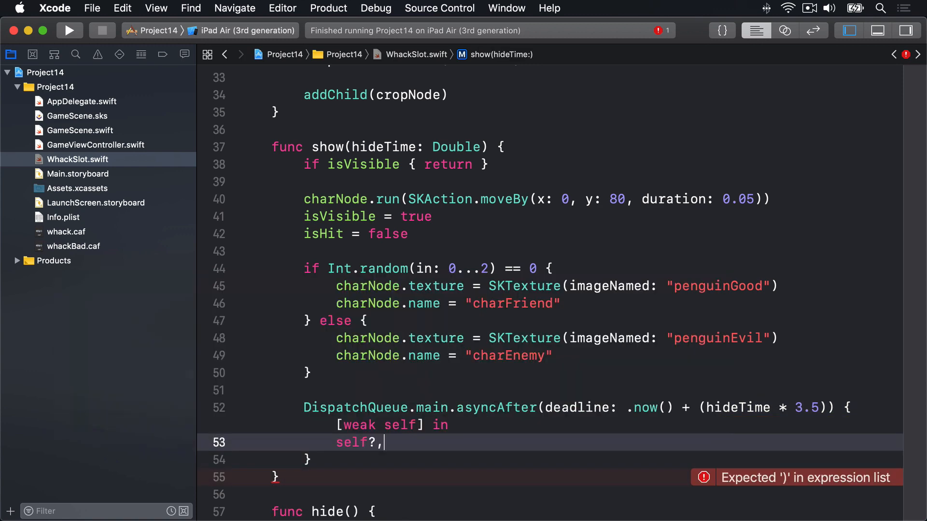
pyautogui.write('hide()')
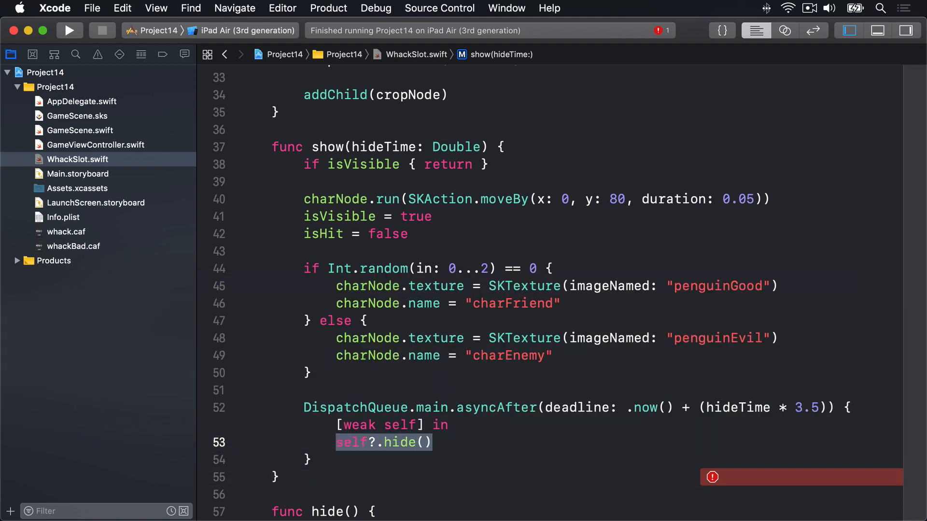
pyautogui.click(69, 30)
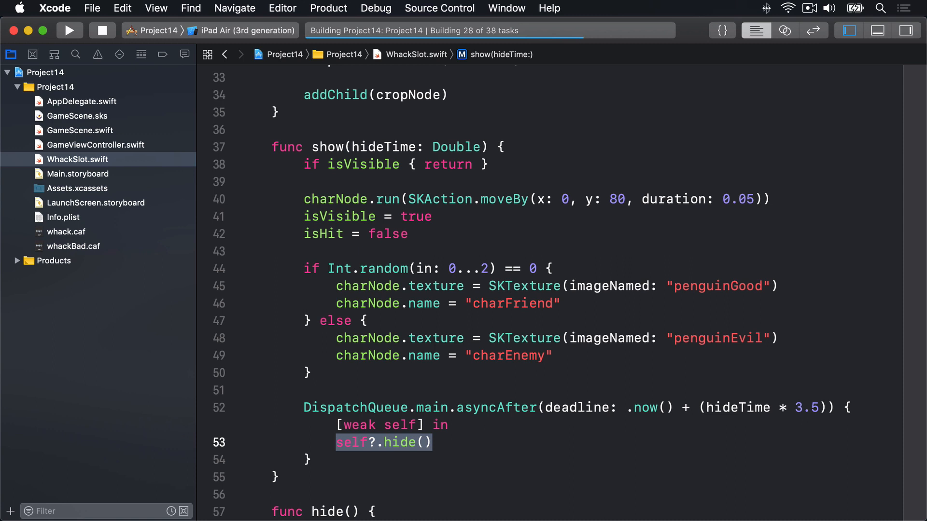